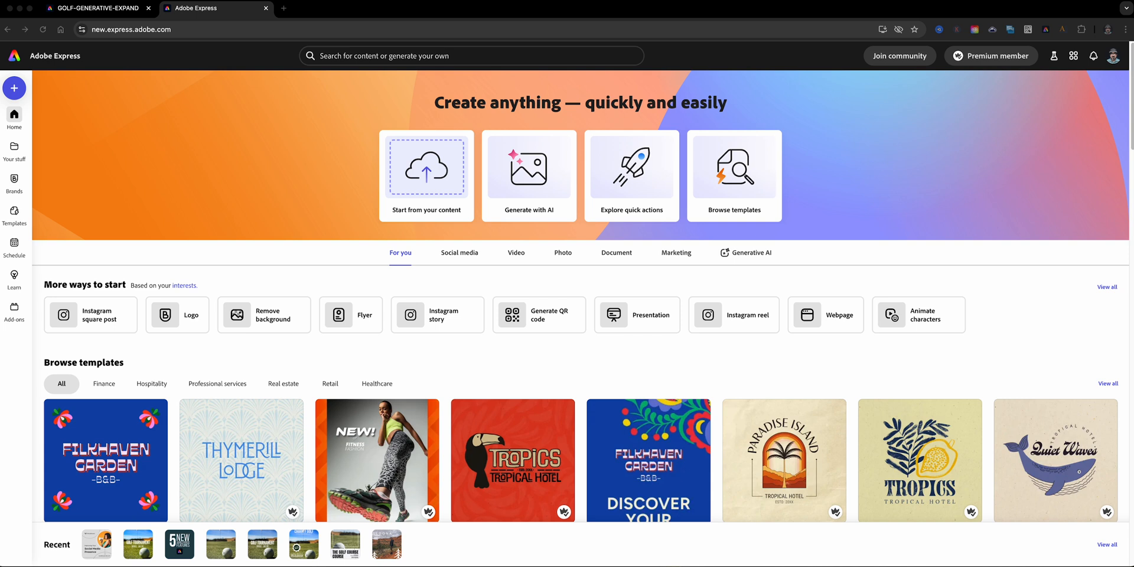
Step: Start a new design from the uploaded pier photo at its original aspect ratio
click(425, 173)
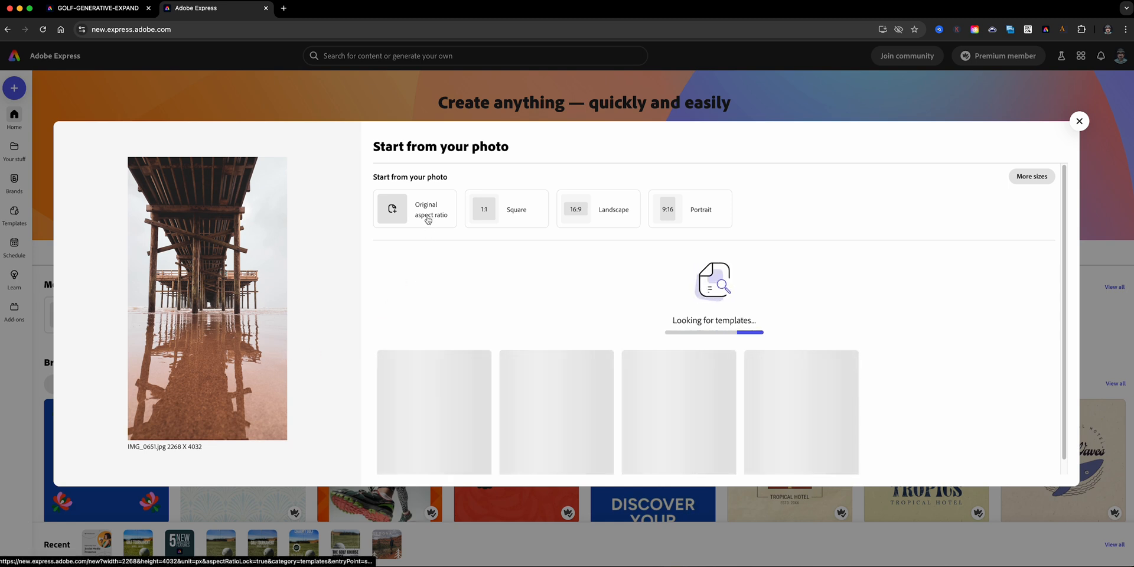
click(415, 209)
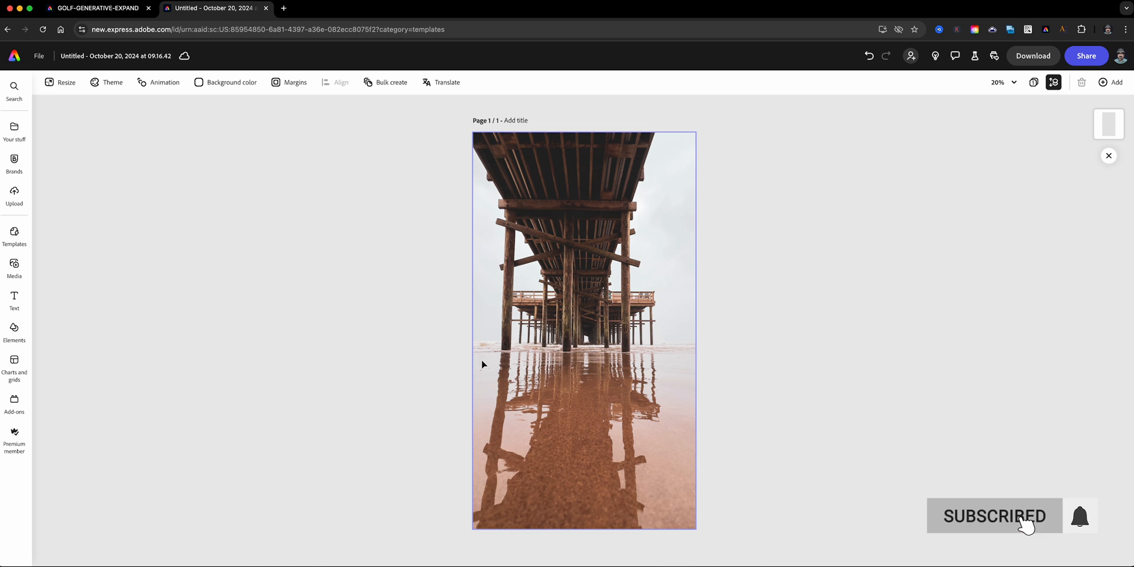
Step: In Resize with Expand on, tick YouTube video ad and YouTube shorts as target sizes
click(239, 250)
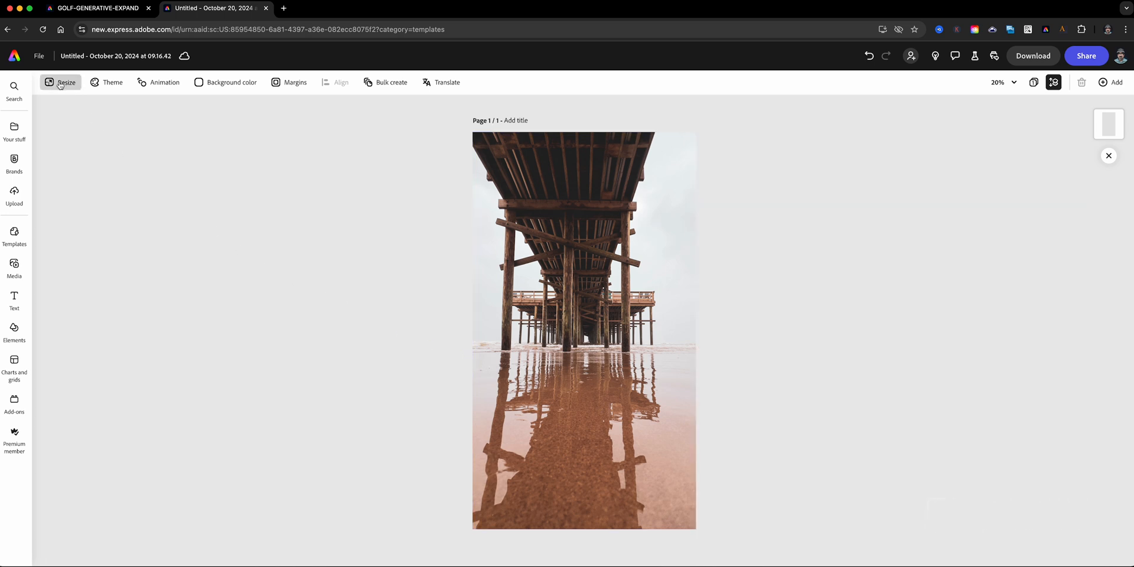
click(65, 81)
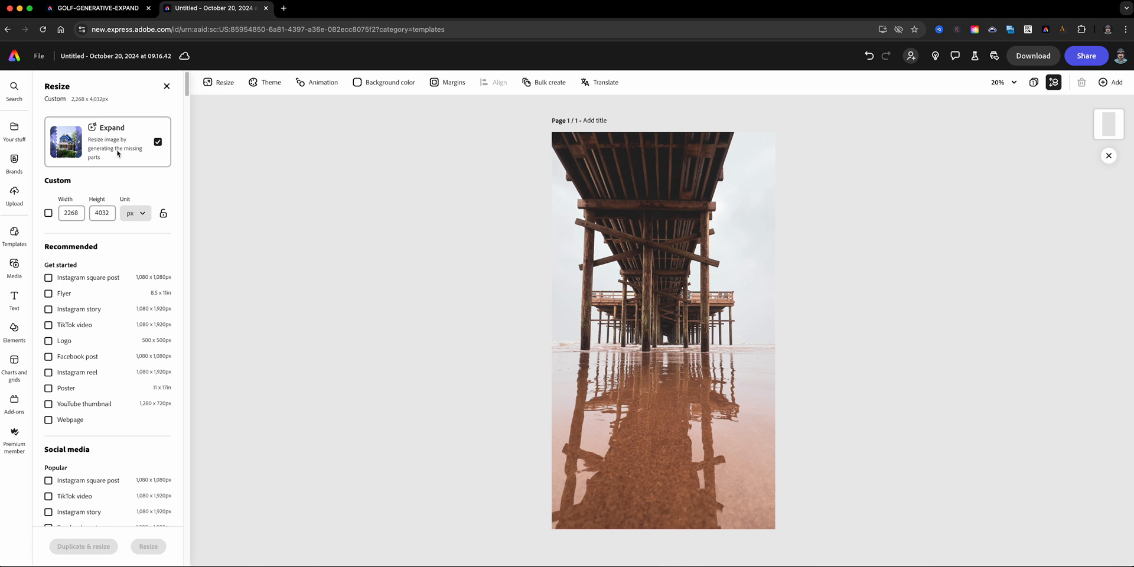
mouse_move(138, 155)
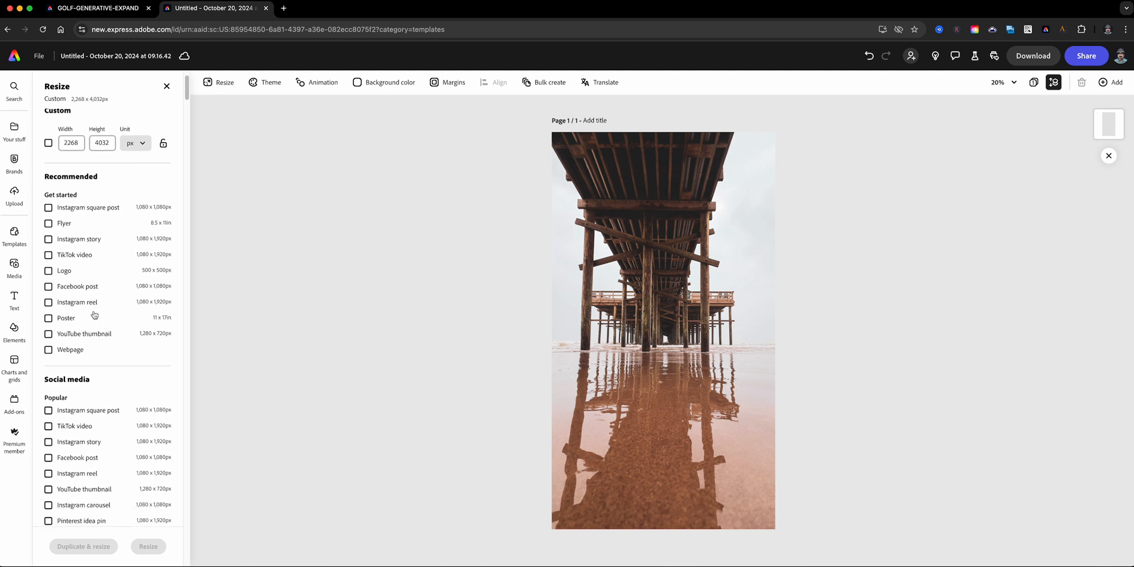
scroll(down, 3)
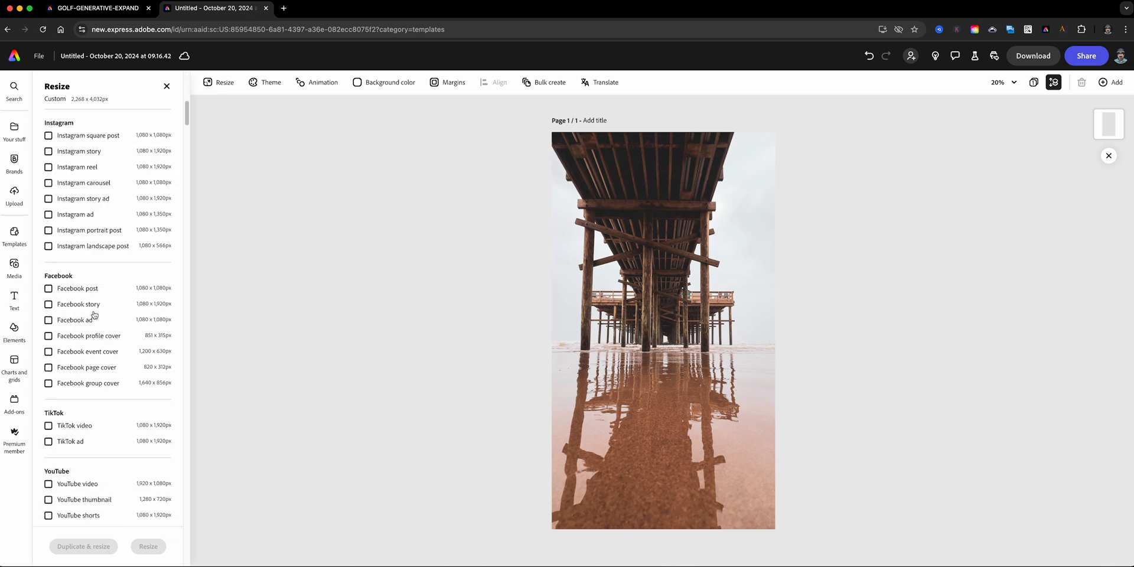
scroll(down, 3)
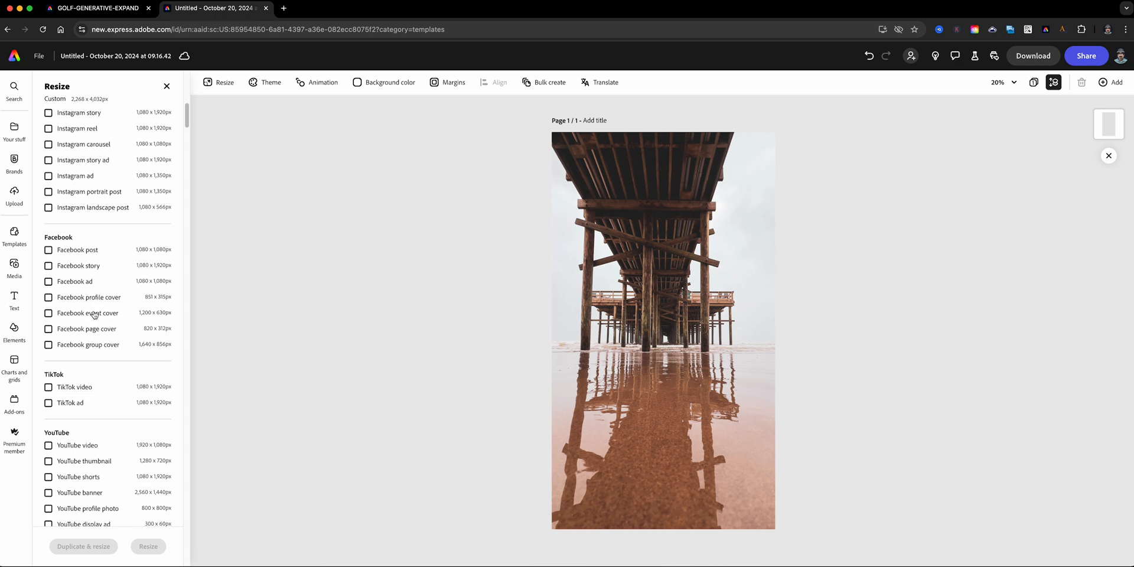
scroll(down, 3)
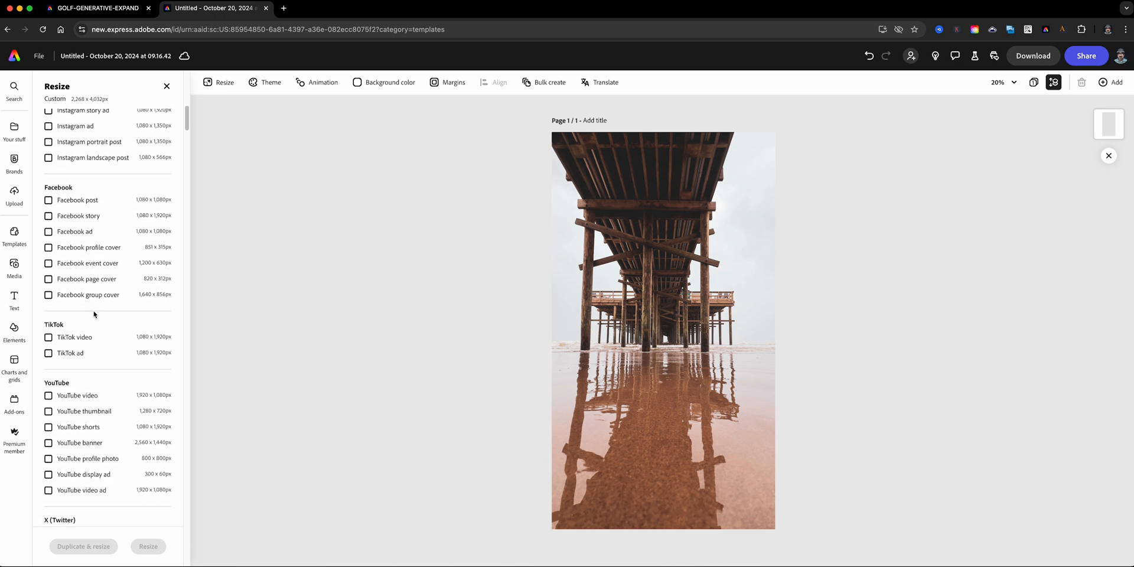
click(48, 478)
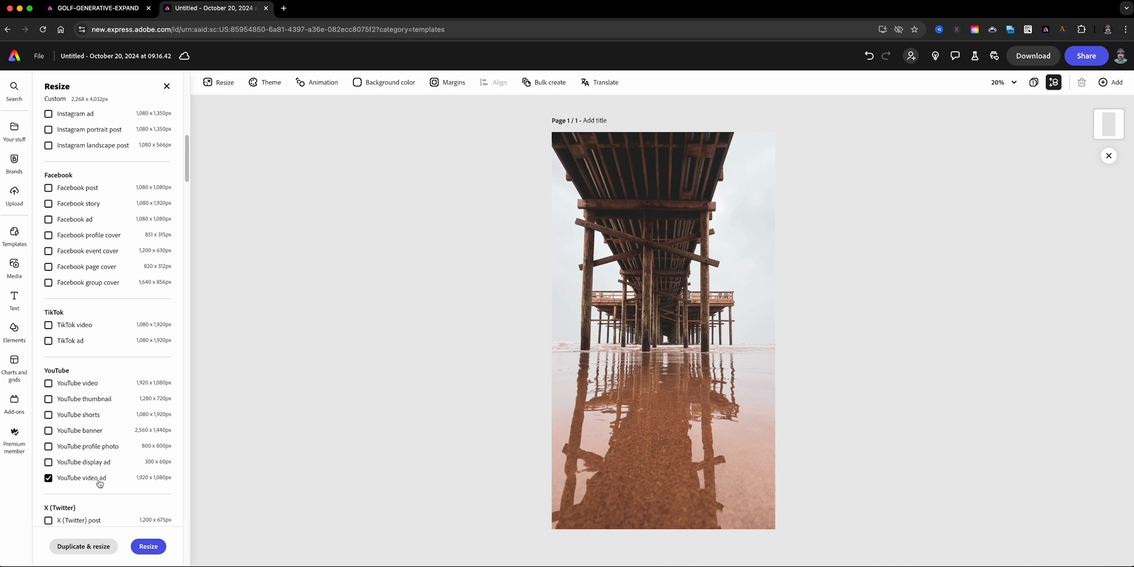
click(48, 415)
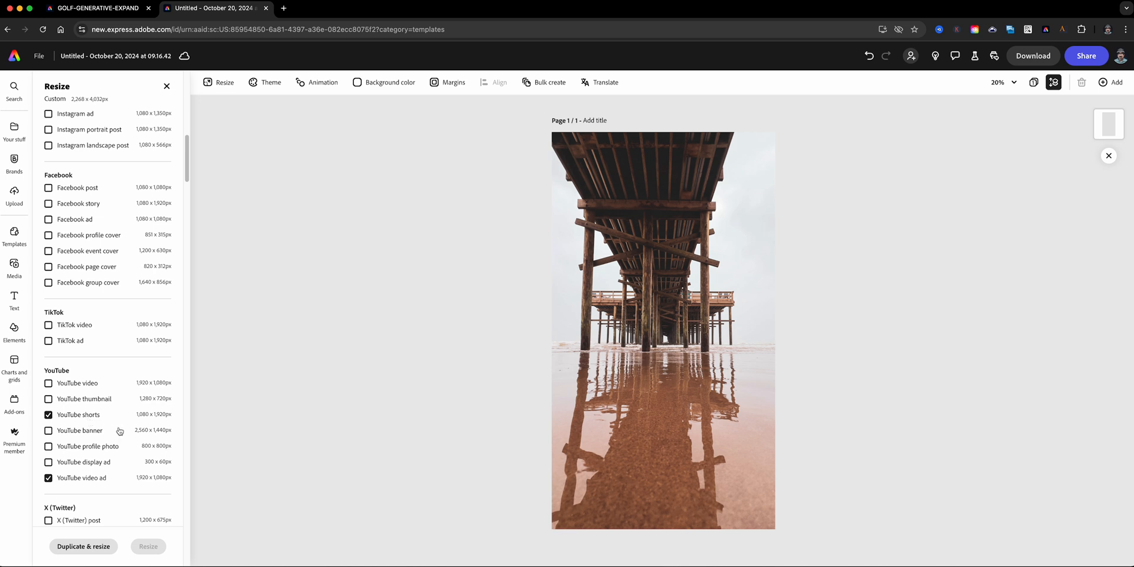
scroll(up, 3)
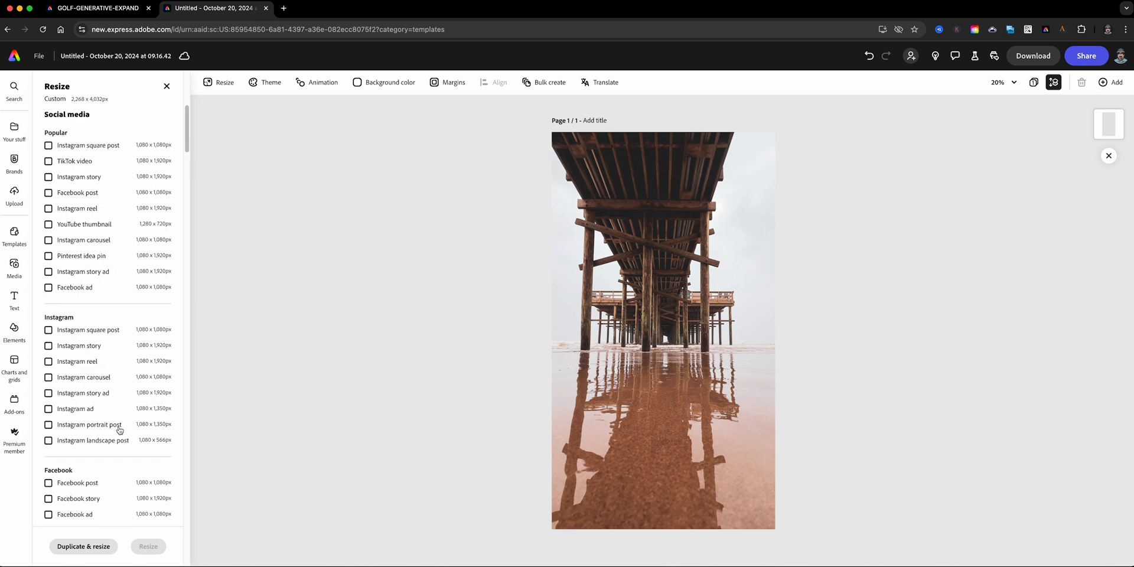
scroll(down, 3)
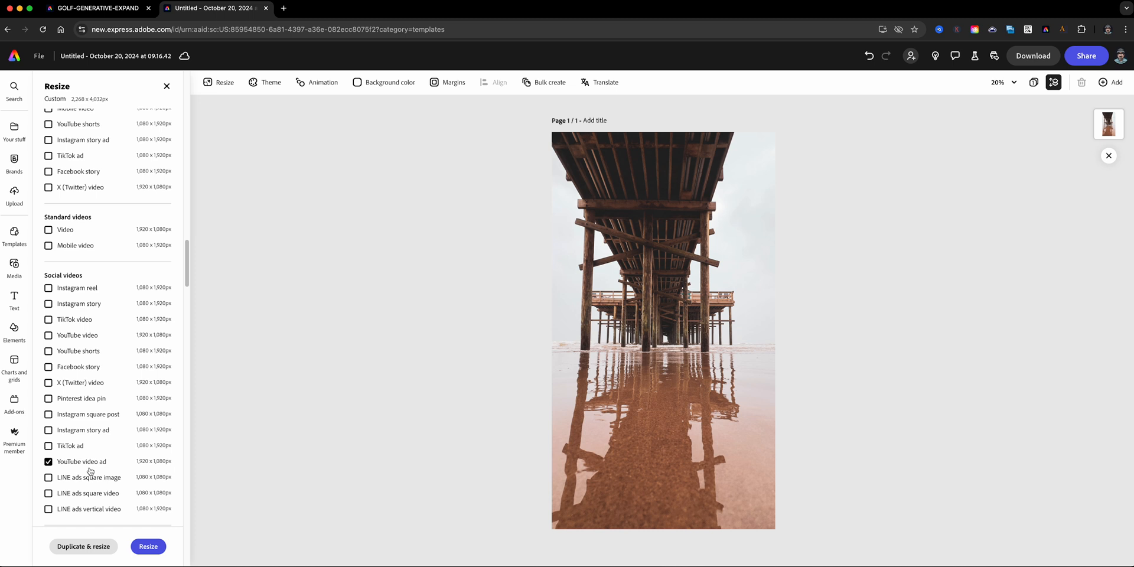
scroll(up, 3)
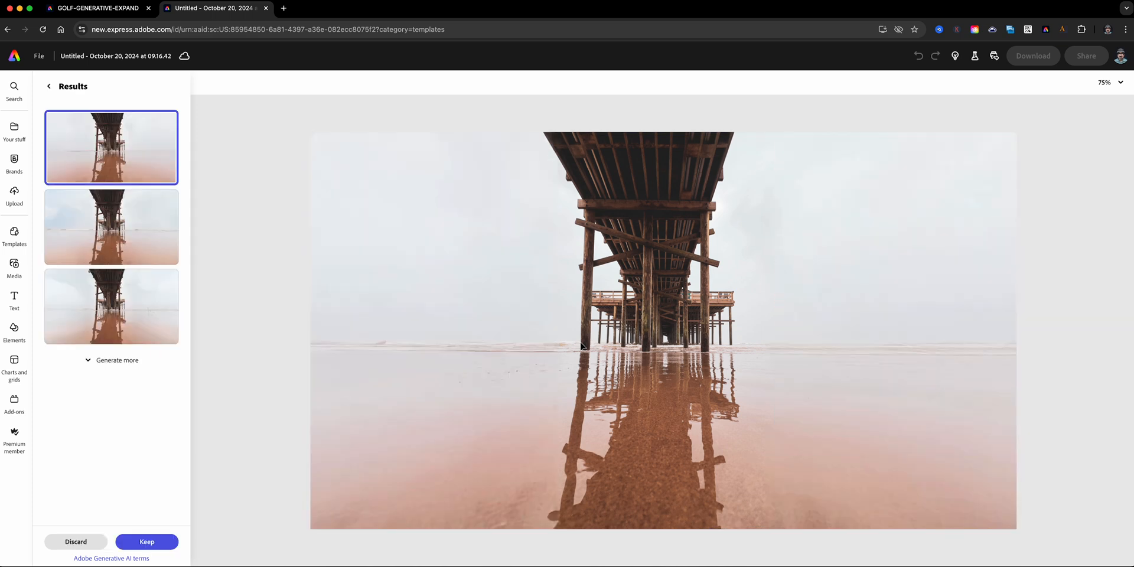
Step: Compare the three Generative Expand variations and keep the second one for the pier page
click(110, 226)
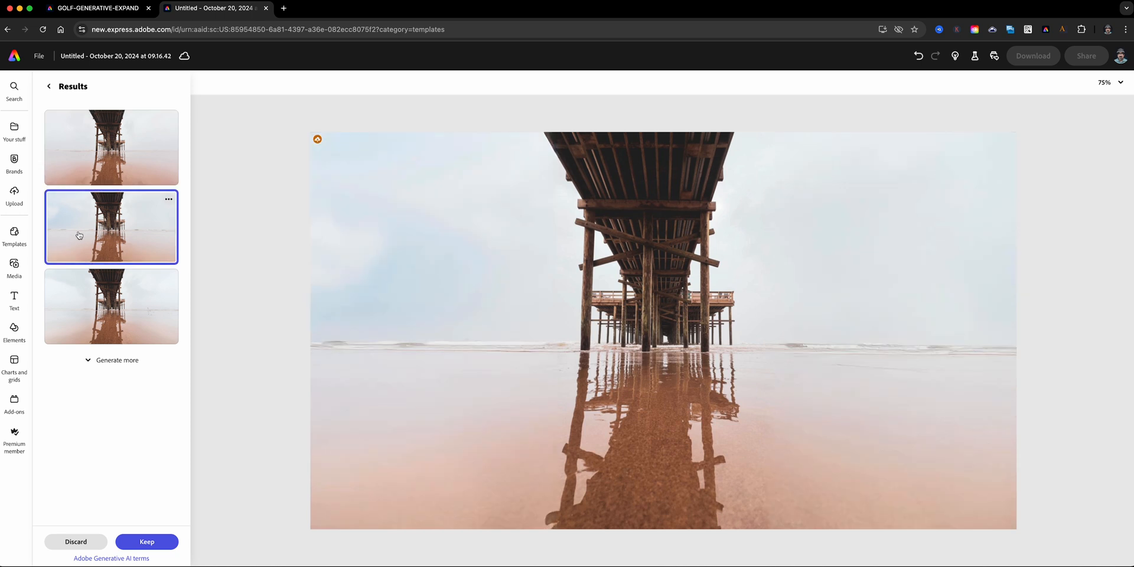
mouse_move(116, 264)
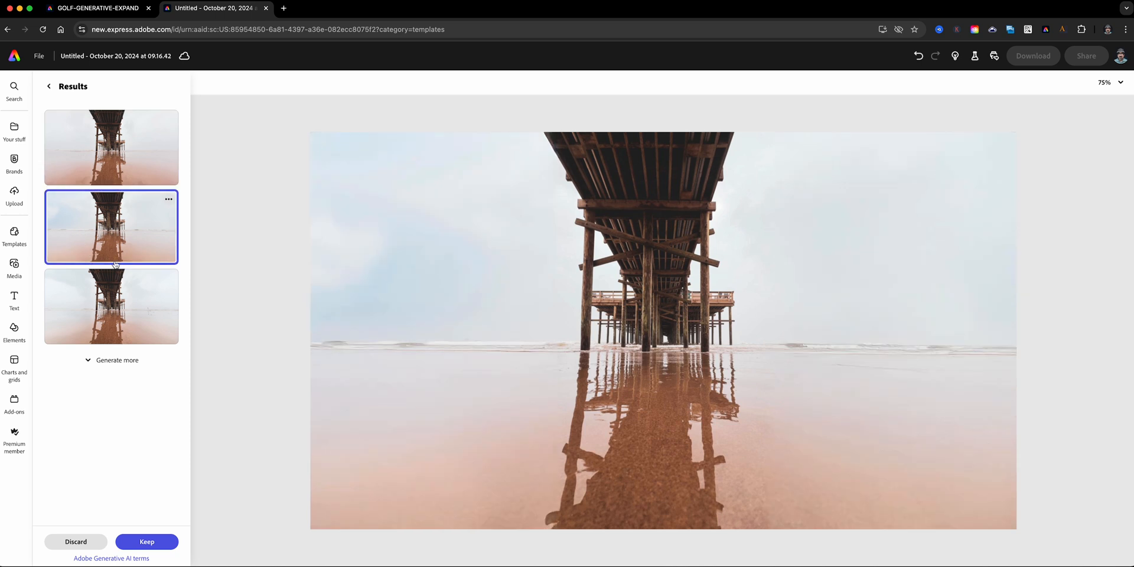
click(110, 306)
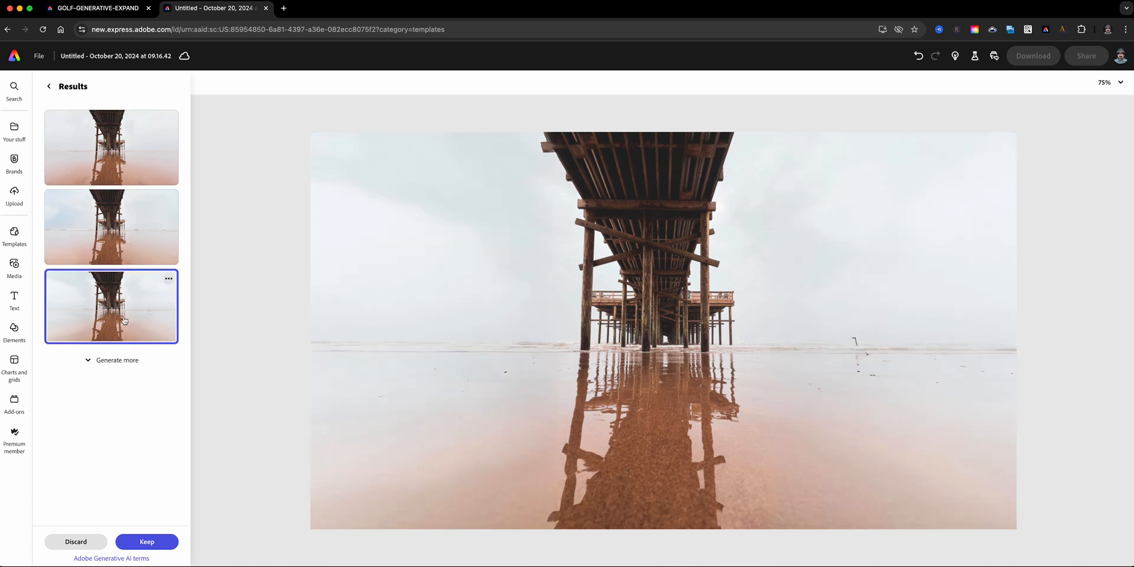
mouse_move(173, 233)
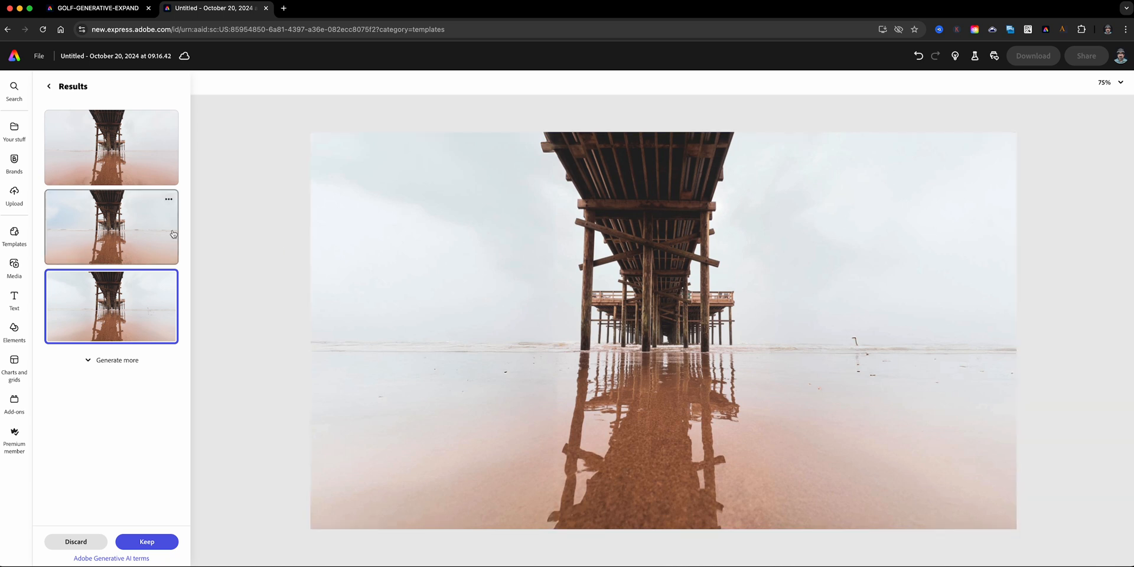
click(110, 227)
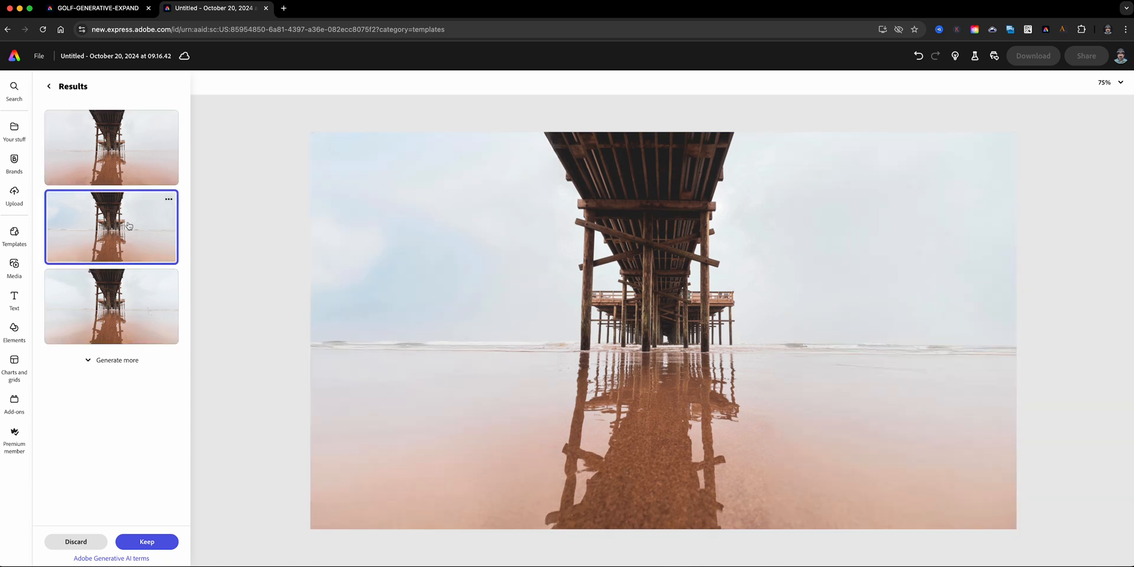
click(111, 148)
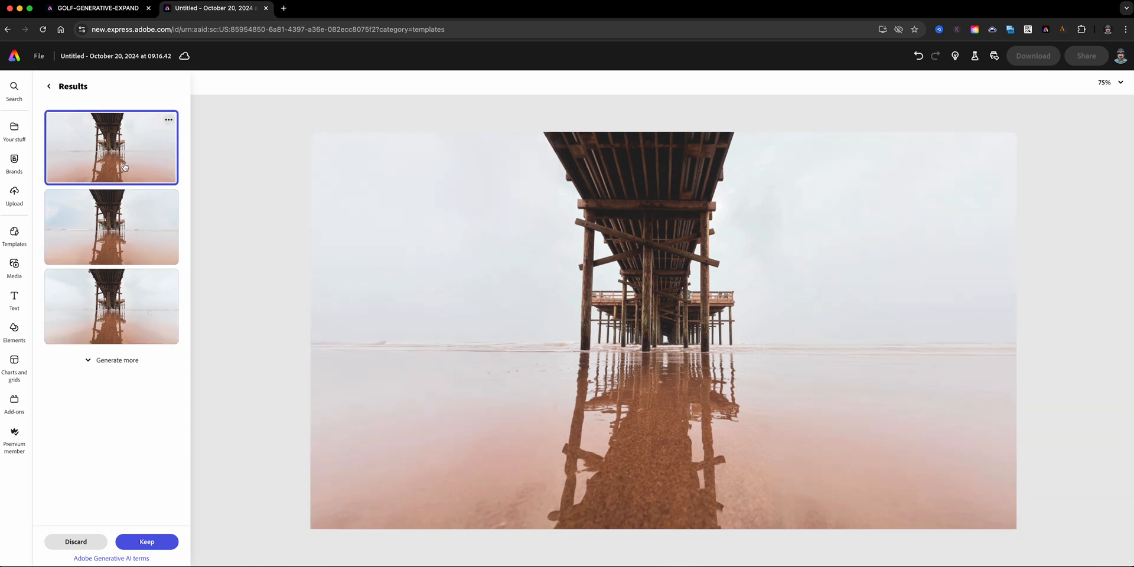
click(111, 226)
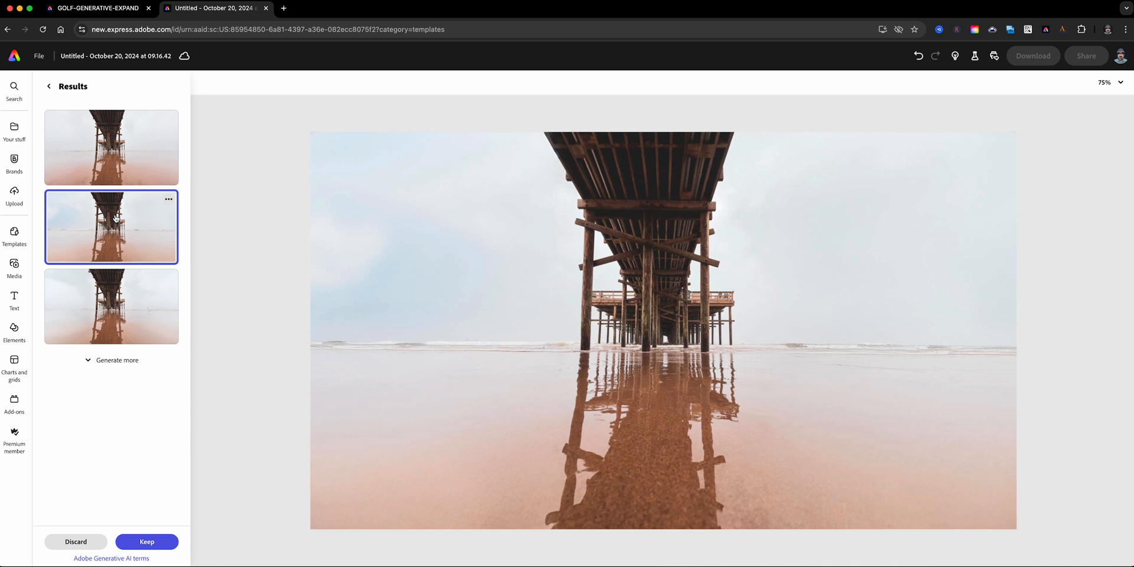
click(110, 147)
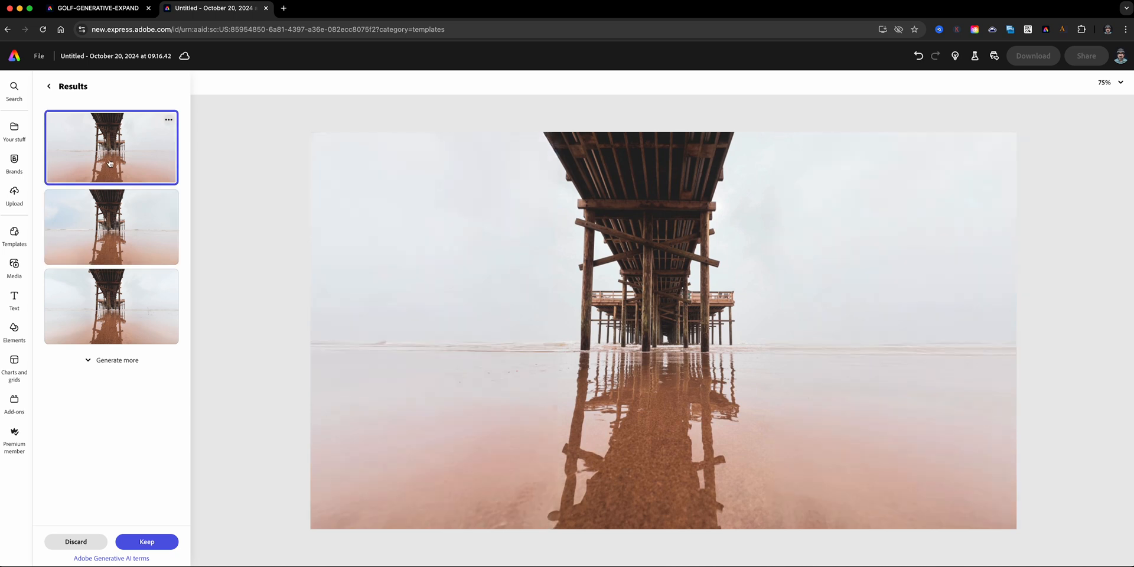
click(110, 226)
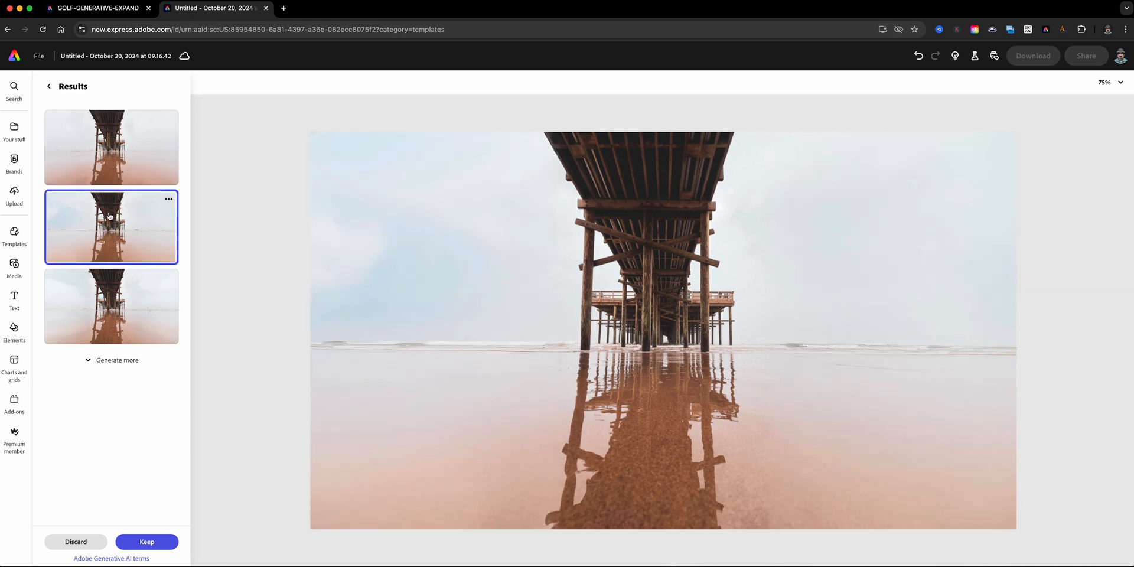
click(146, 541)
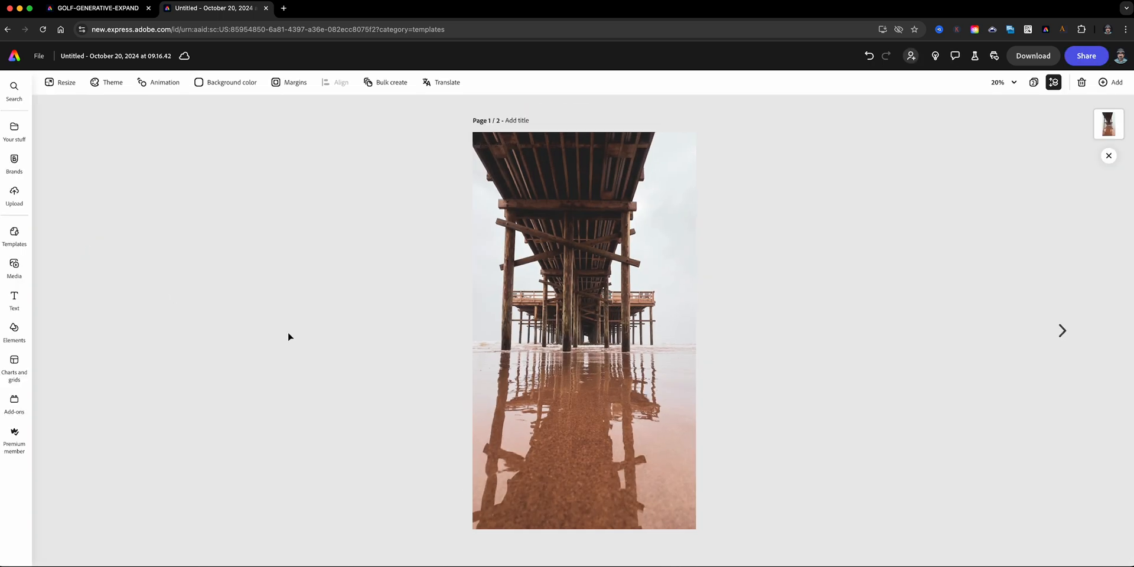
Step: View the second page showing the wide pier with generated sky and sand
click(1062, 330)
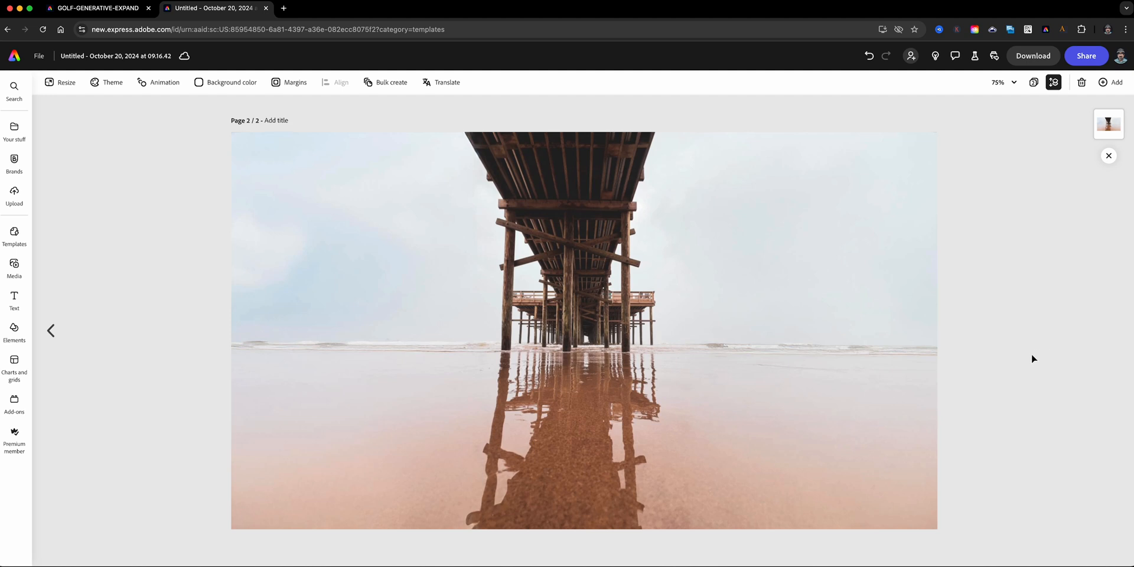
mouse_move(1033, 364)
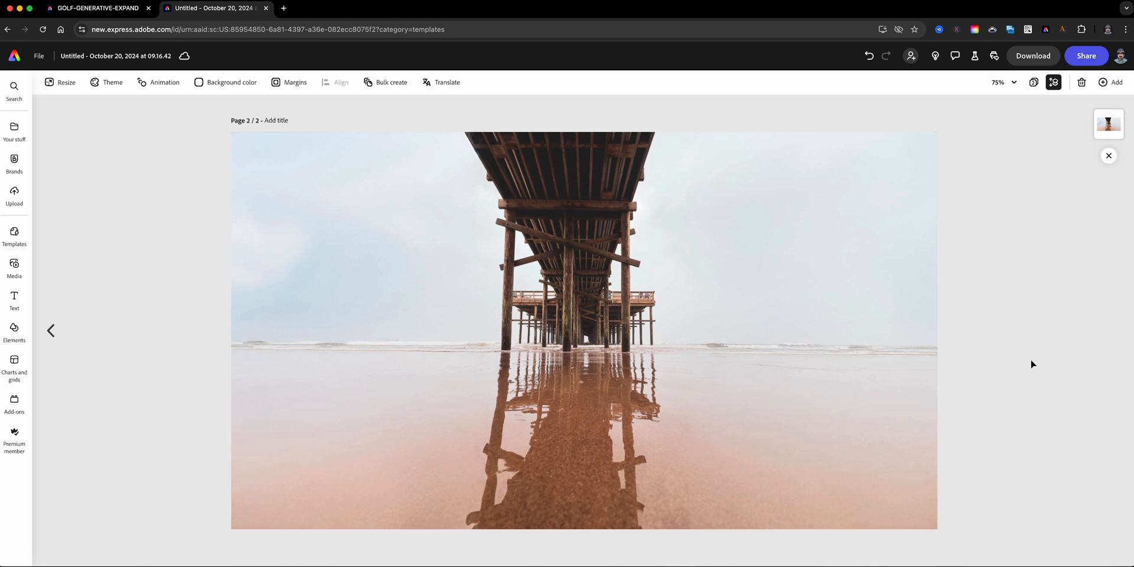
mouse_move(1030, 370)
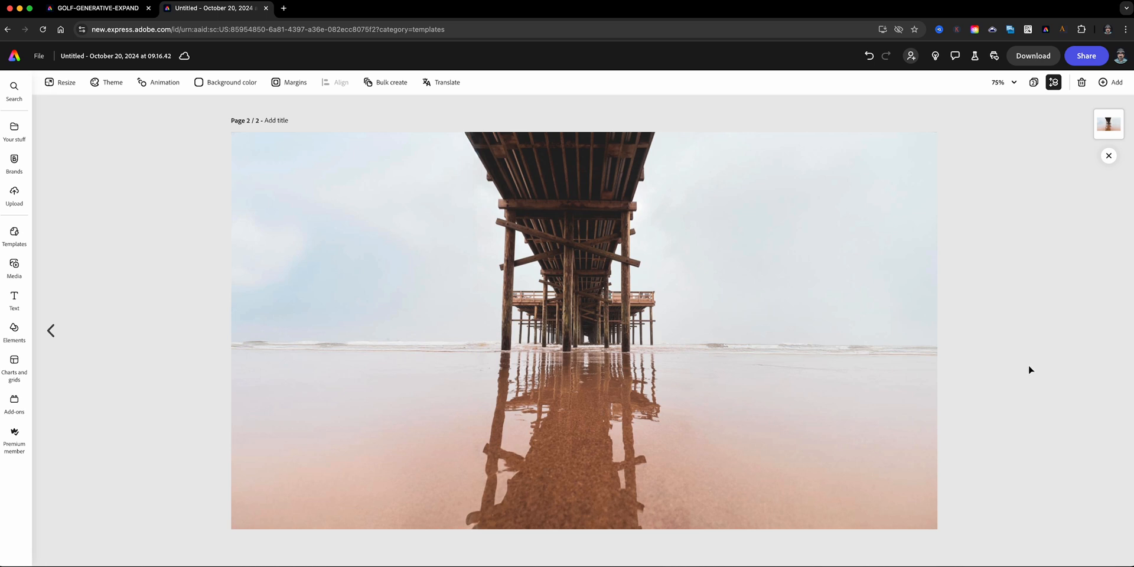
mouse_move(1022, 378)
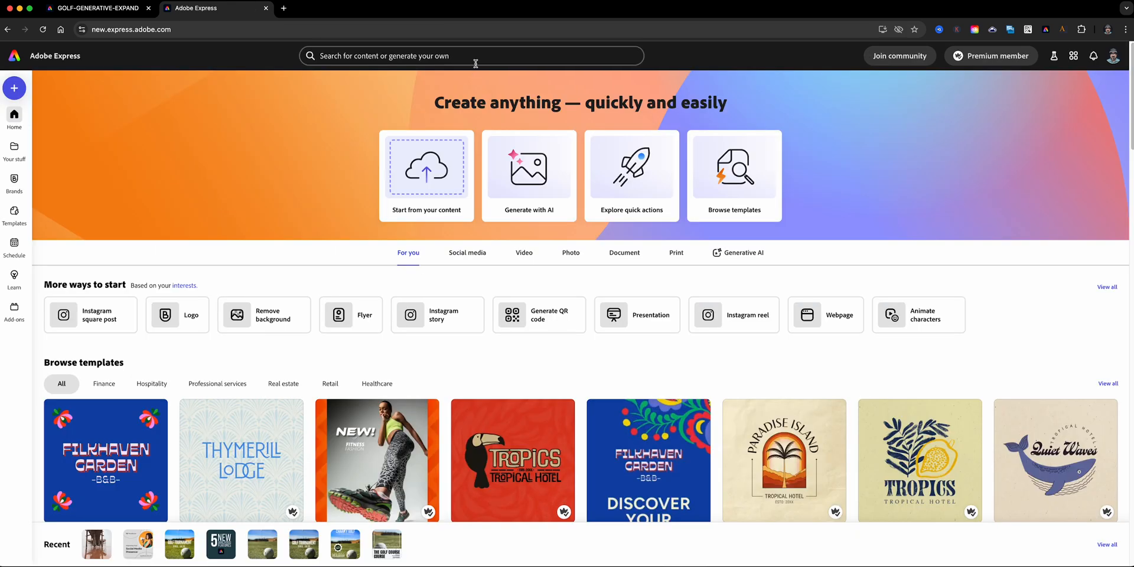
Step: Rerun the 'golf social media' search, filter to Templates and customize the green Golf Tournament template
click(470, 56)
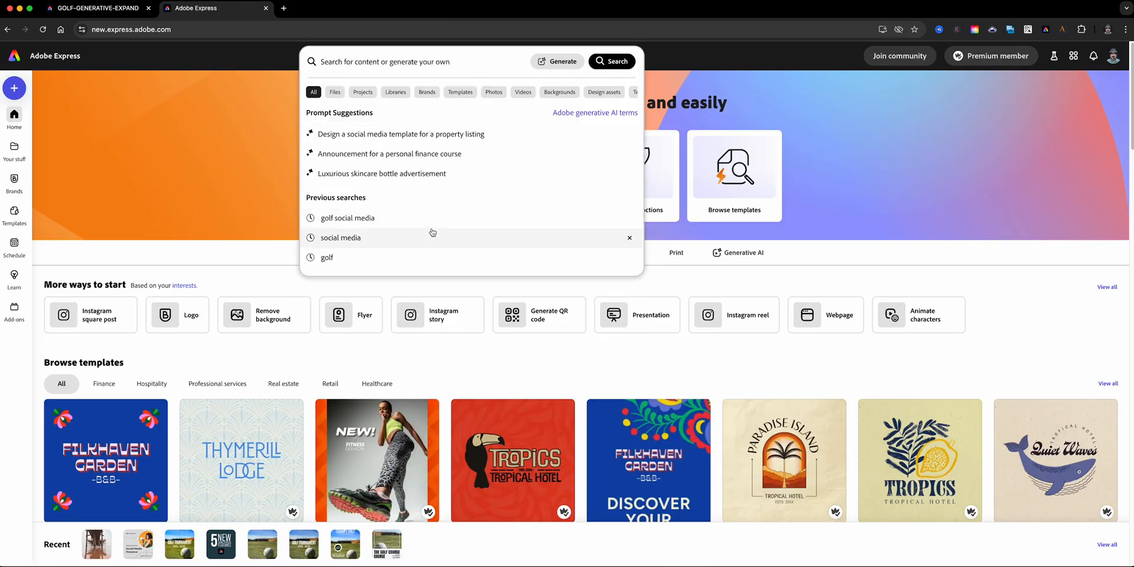
click(347, 218)
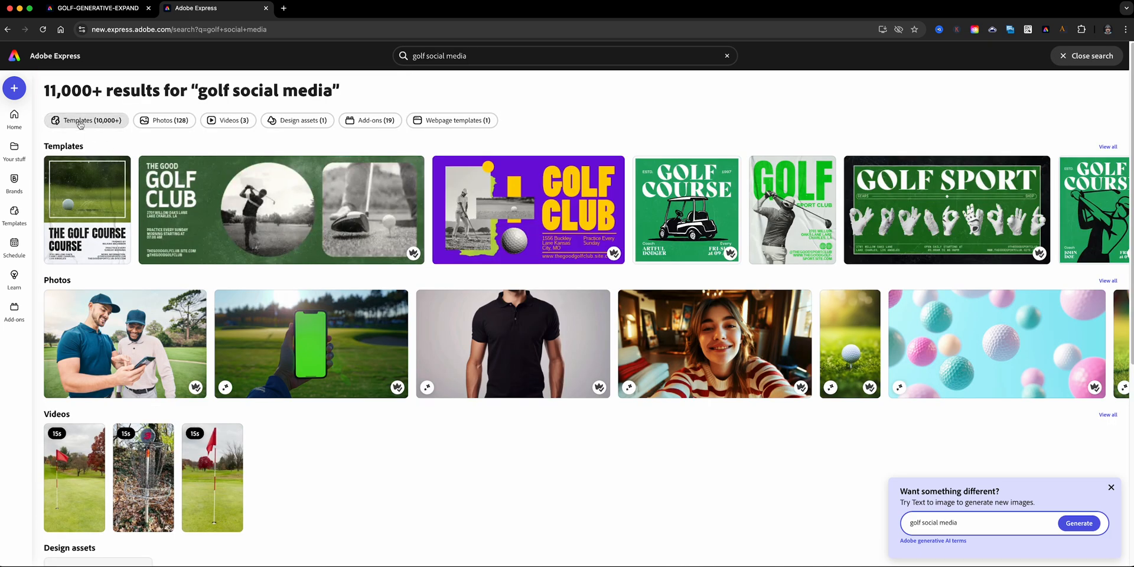
click(85, 120)
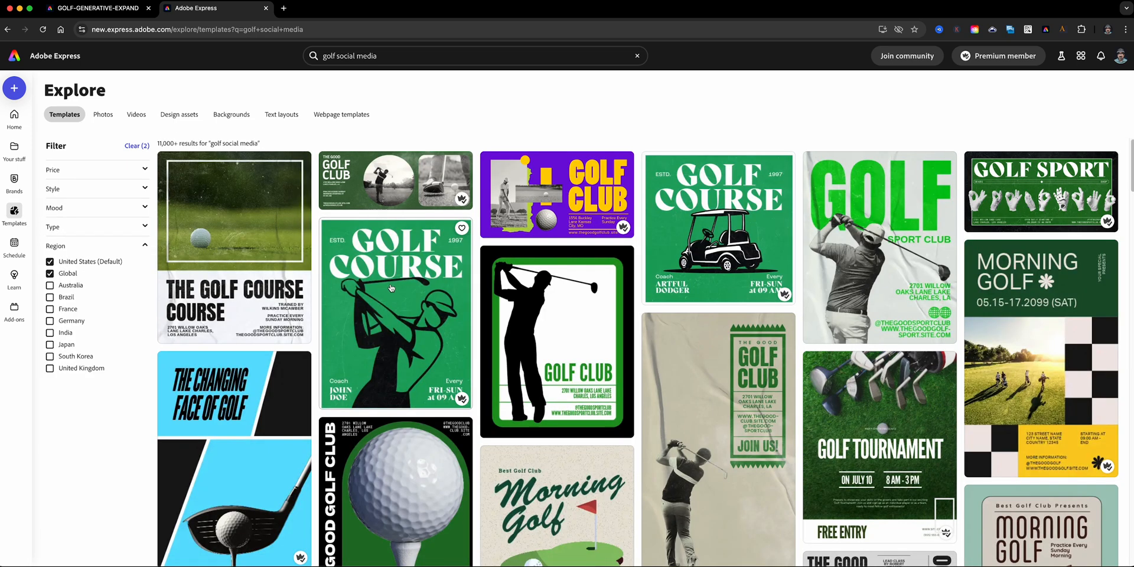
scroll(down, 3)
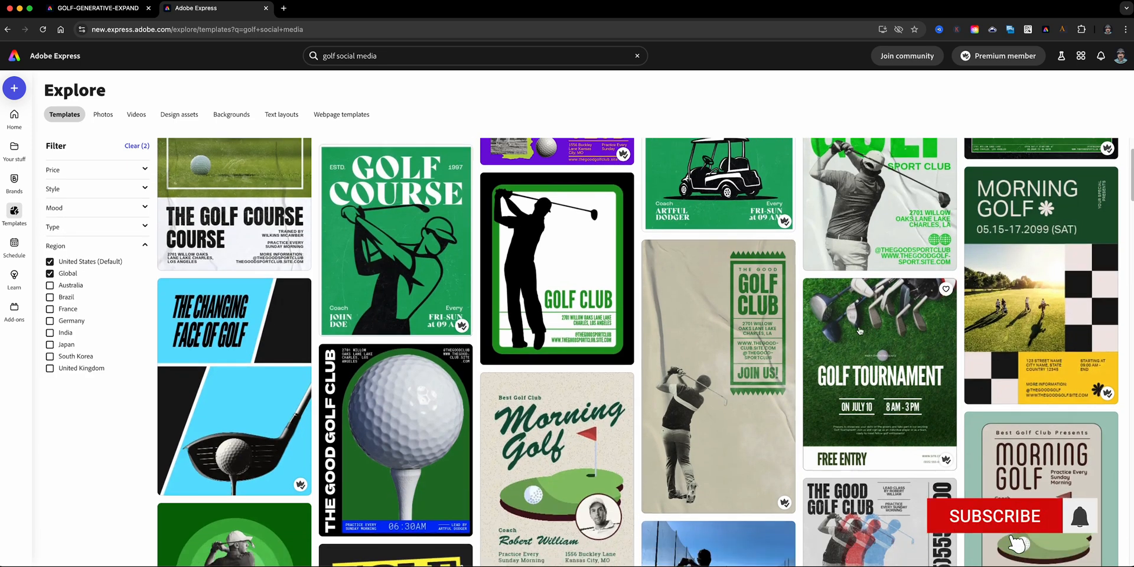
click(879, 370)
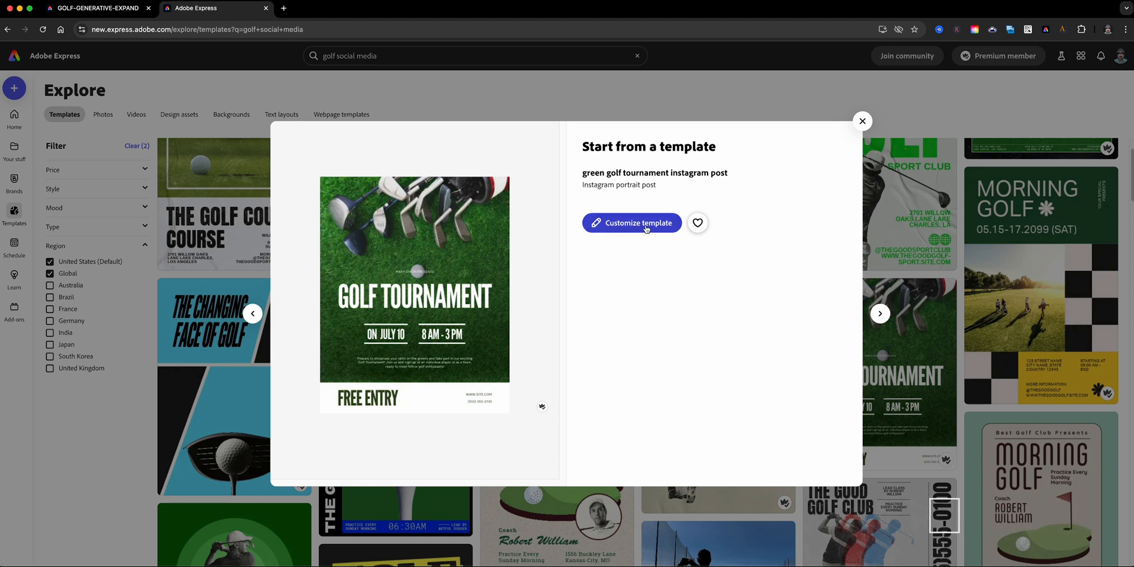
click(631, 222)
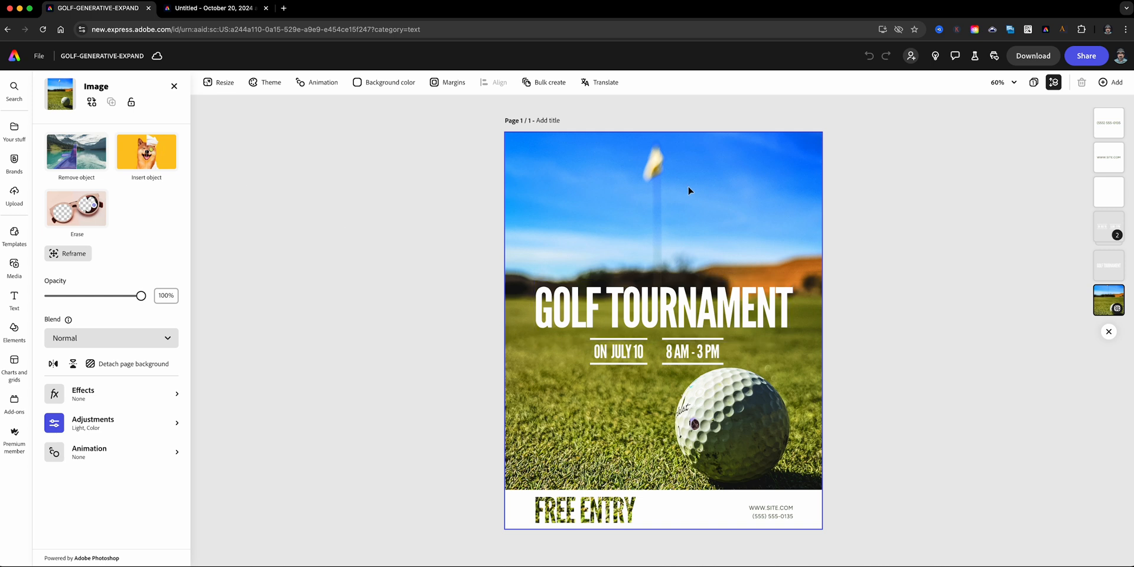
mouse_move(780, 408)
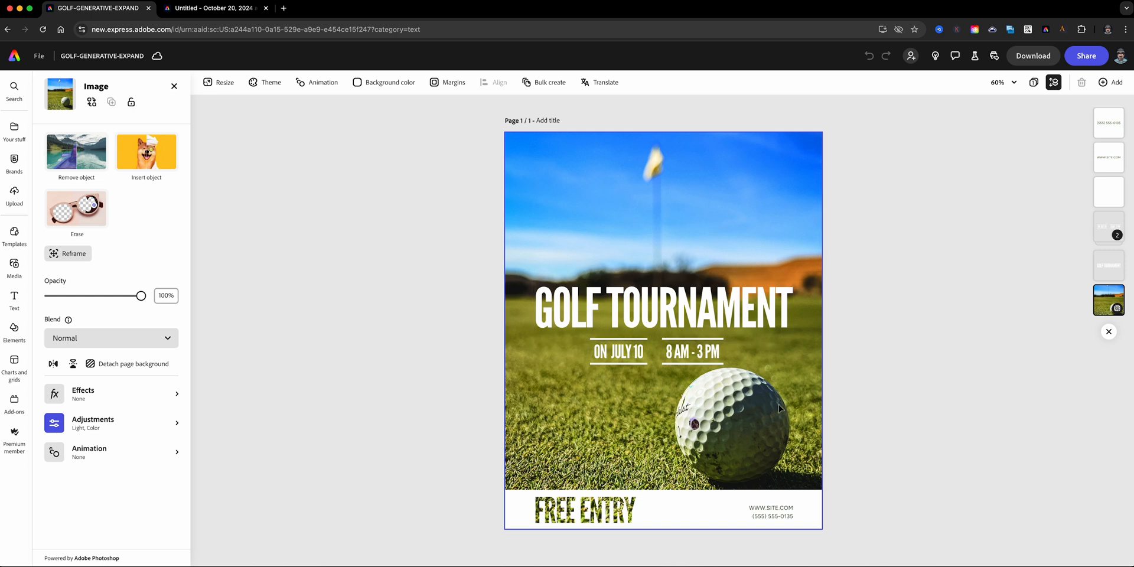
mouse_move(714, 428)
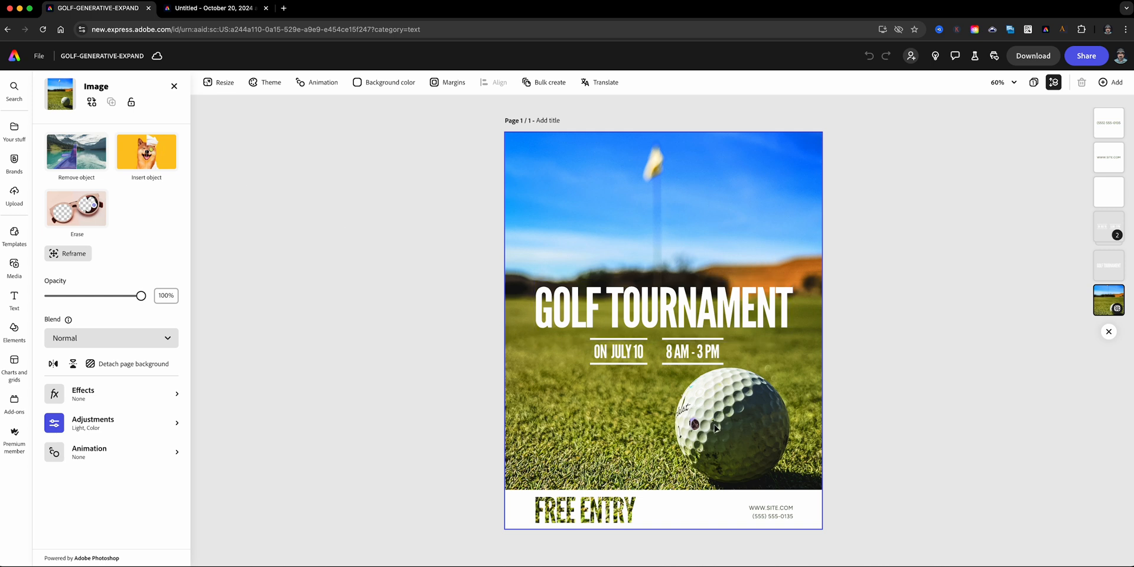
mouse_move(459, 304)
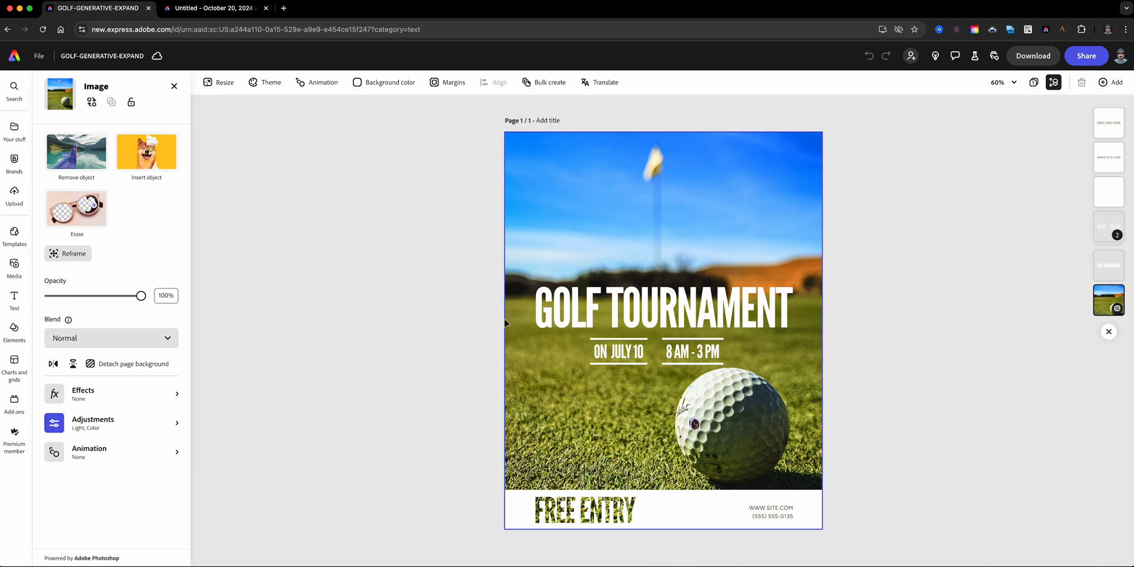
mouse_move(487, 328)
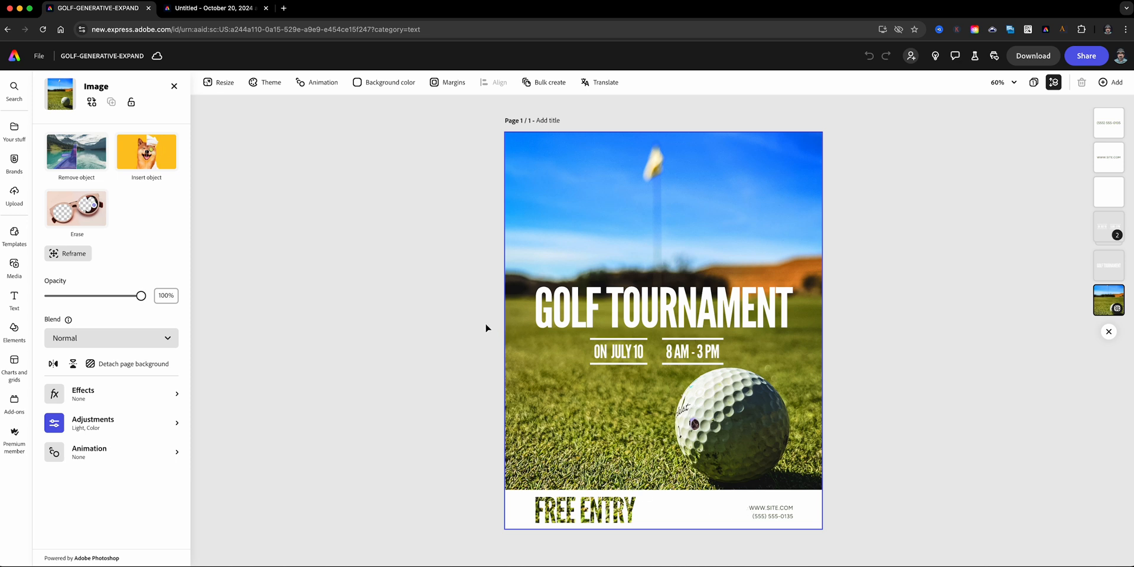
mouse_move(459, 244)
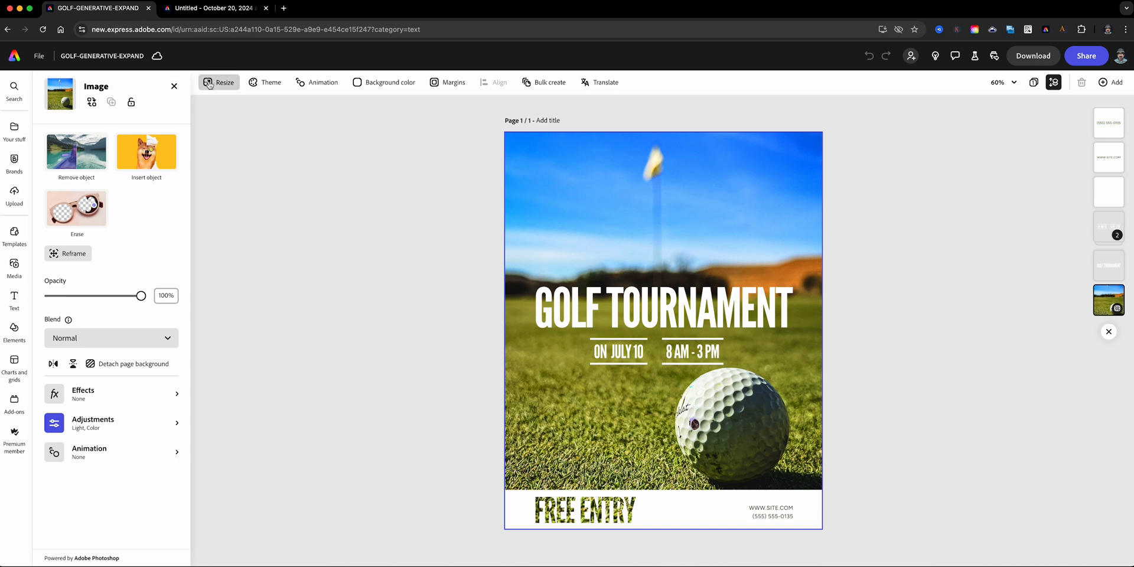
Step: In Resize with Expand on, duplicate the poster to a new Instagram reel page
click(219, 82)
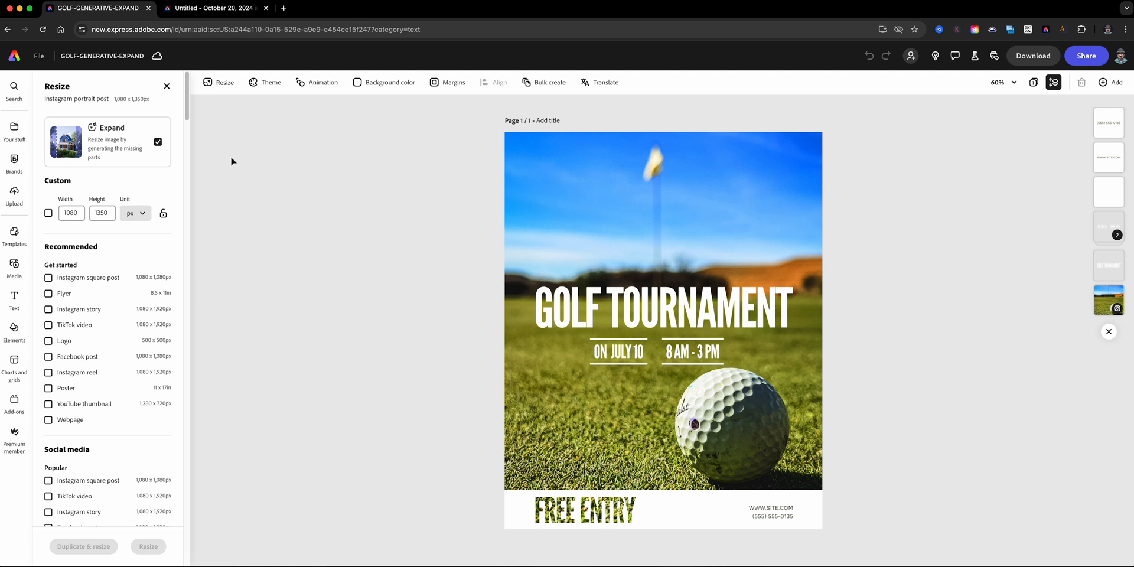
mouse_move(220, 173)
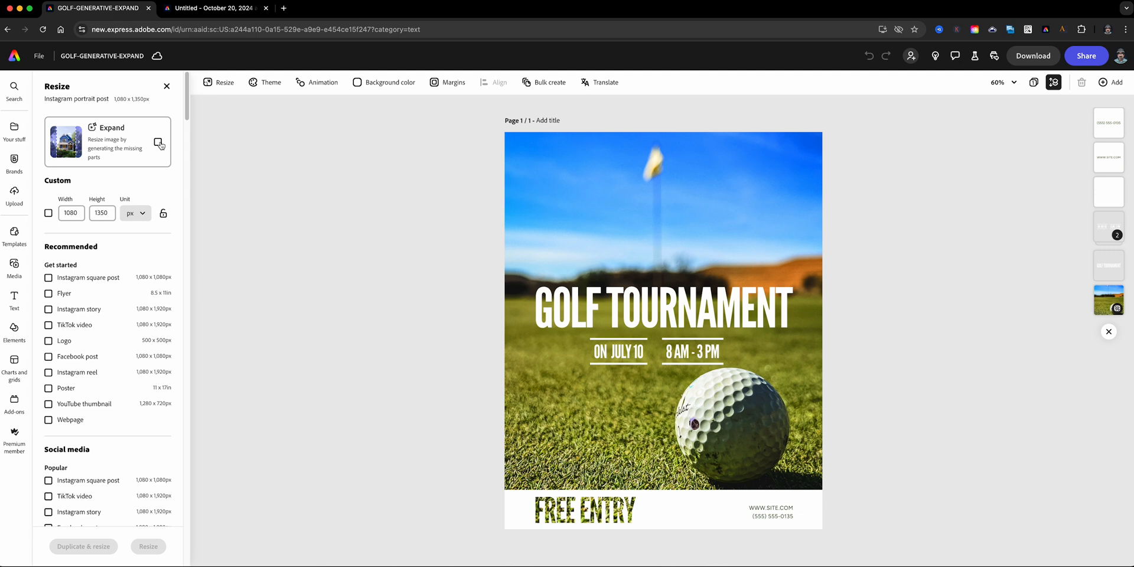
click(158, 142)
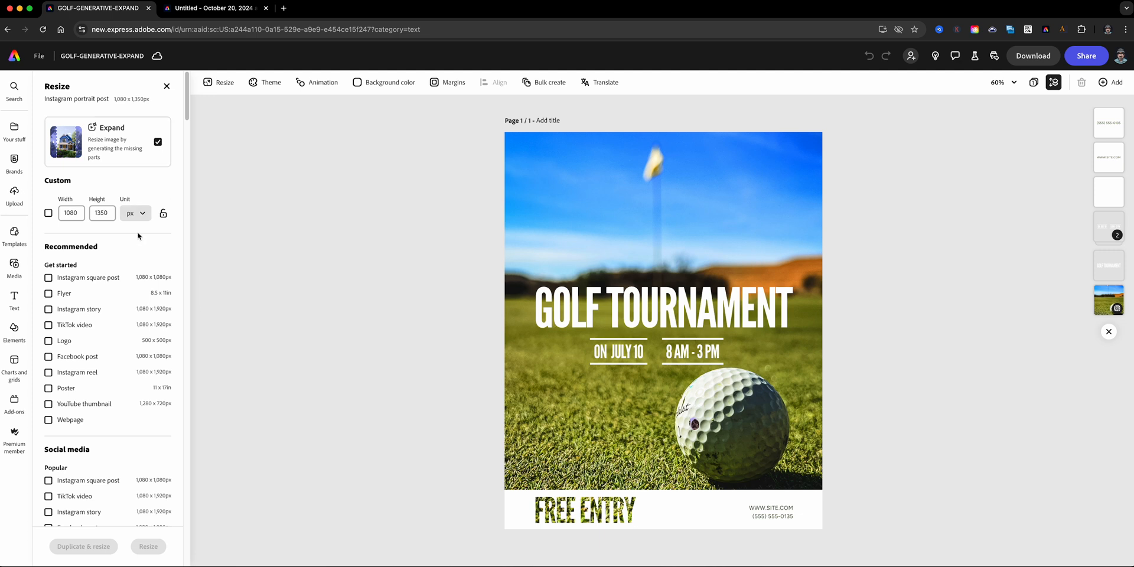
scroll(down, 3)
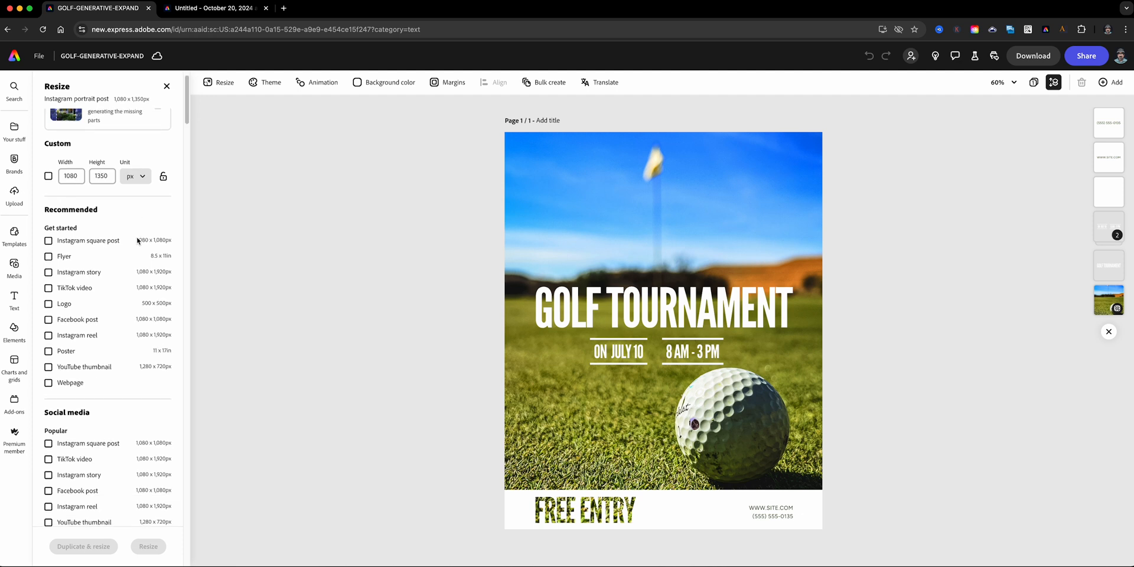
scroll(down, 3)
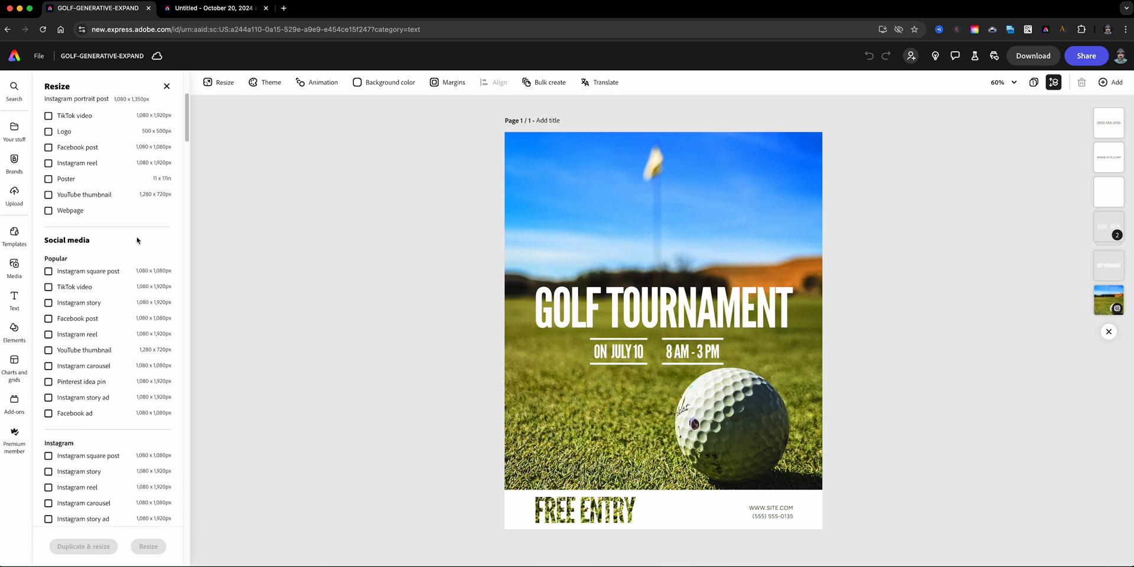
click(48, 194)
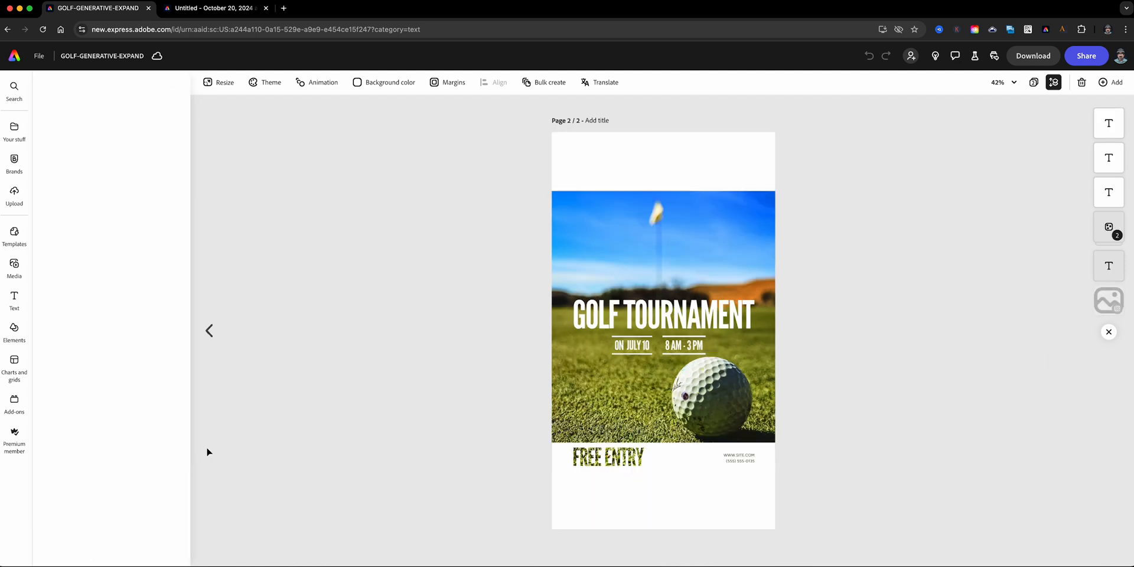
Step: Compare the generated sky-and-grass variations and keep the first for the reel page
click(219, 81)
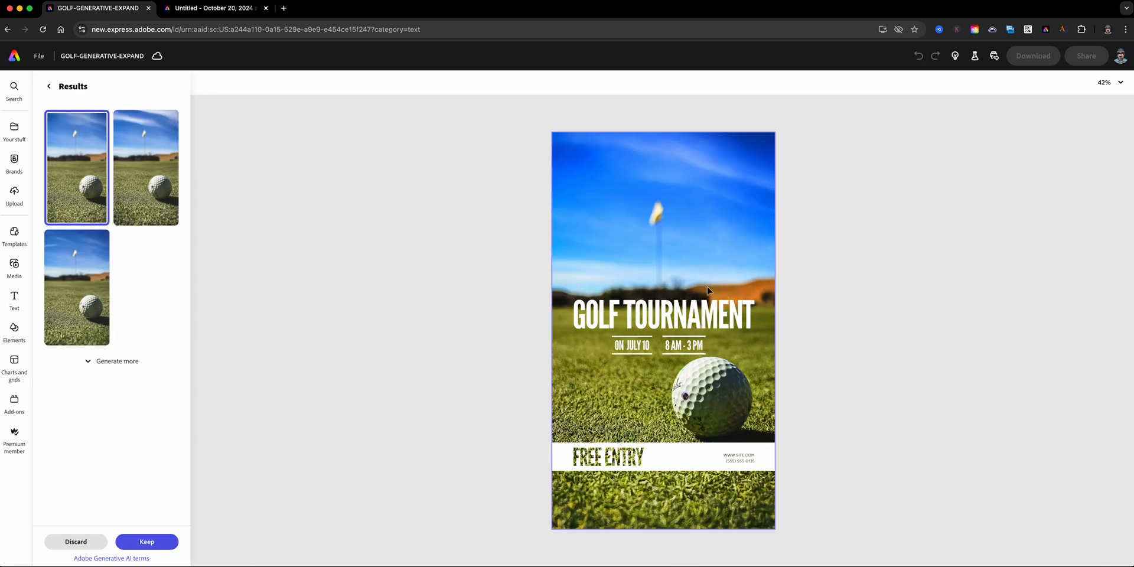
mouse_move(222, 206)
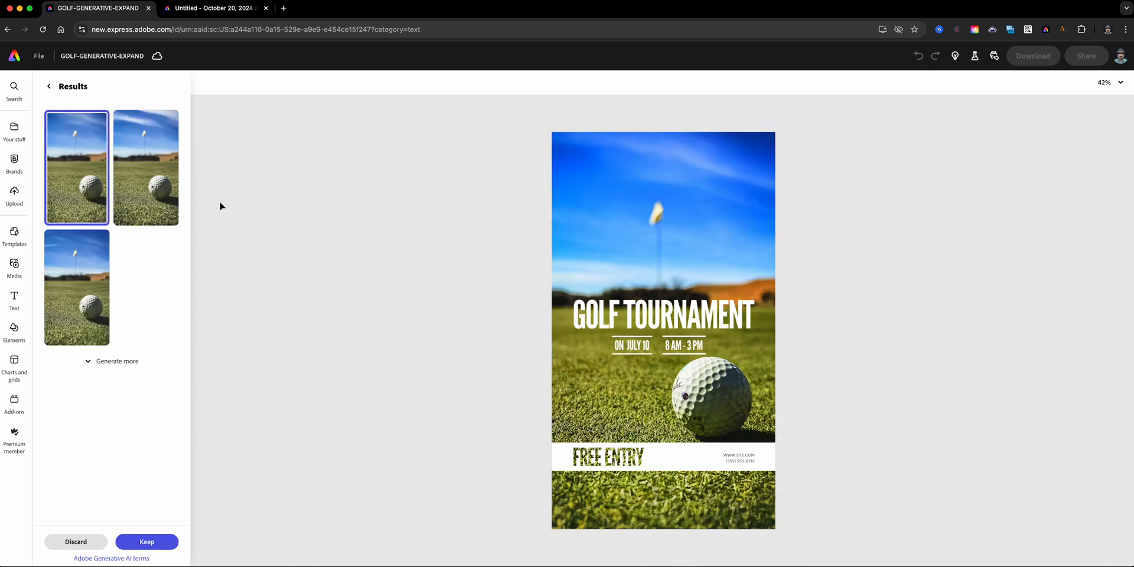
click(77, 285)
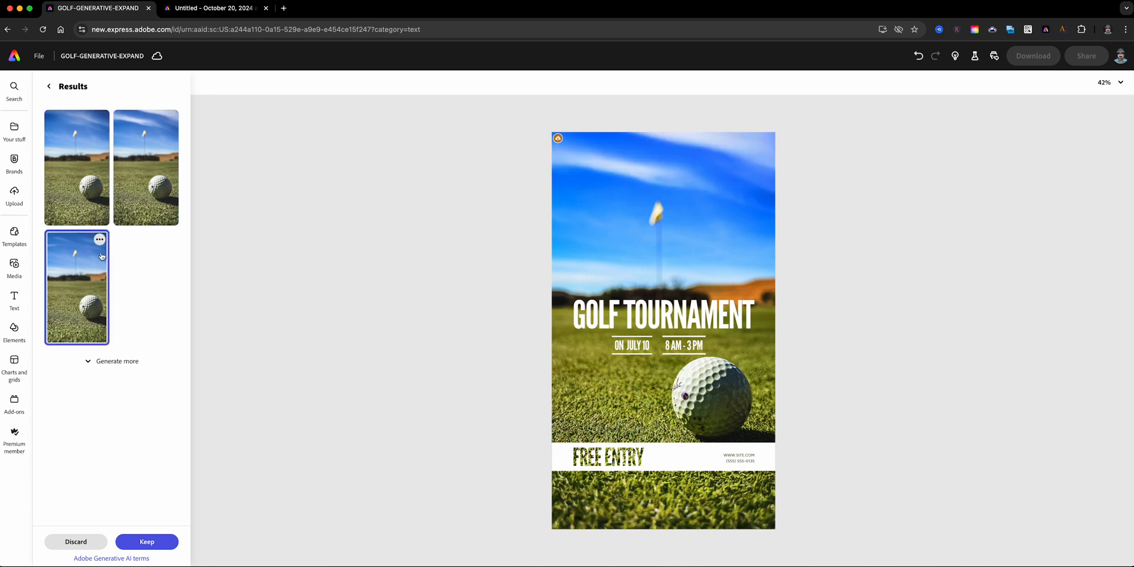
click(77, 167)
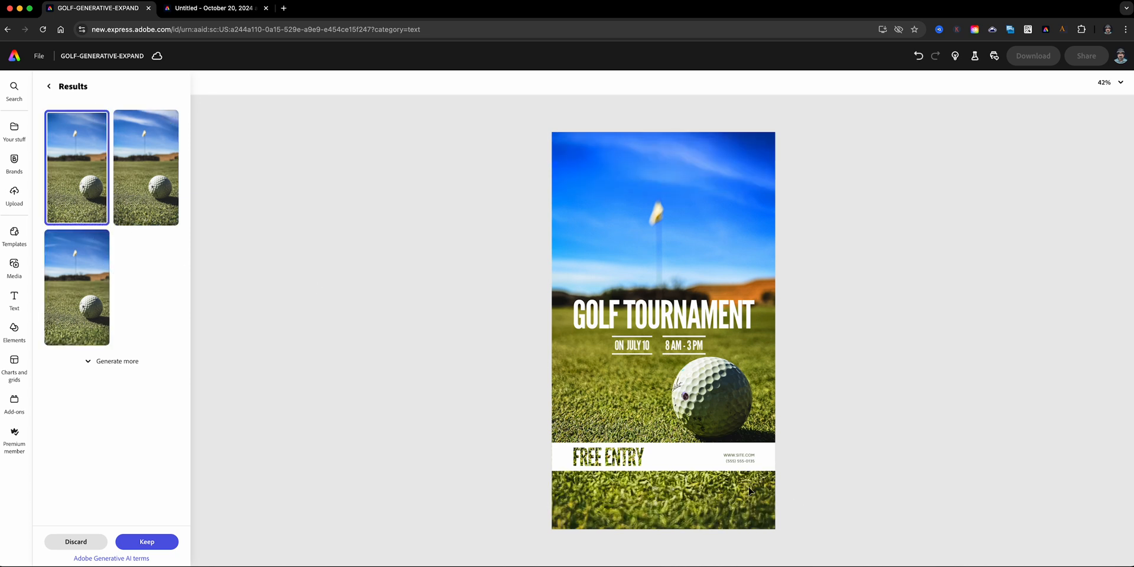
click(146, 541)
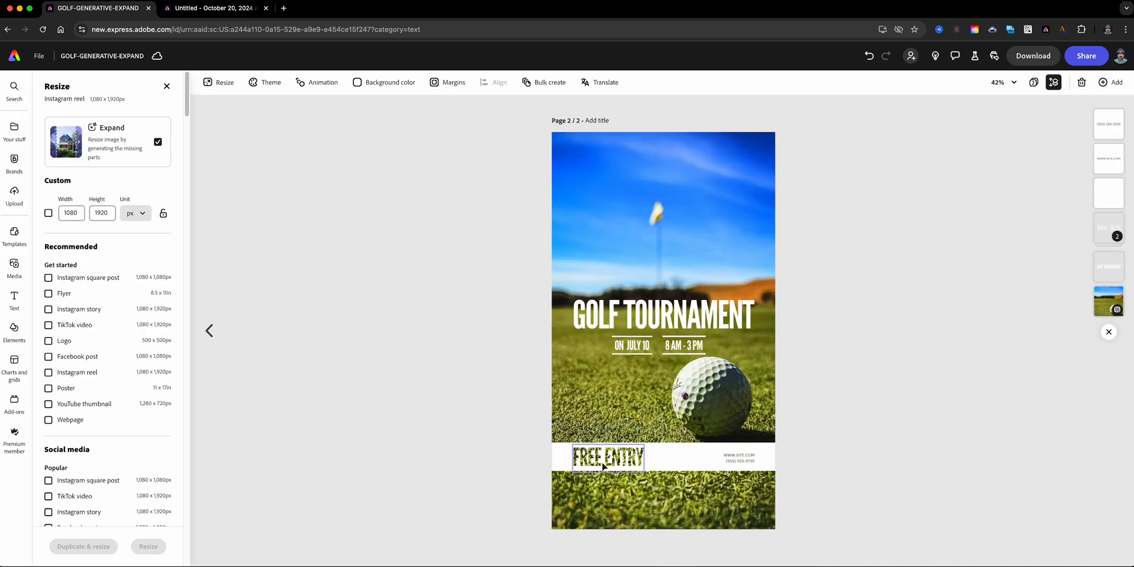
Step: Move the FREE ENTRY and contact group down to the bottom edge of the reel page
click(606, 457)
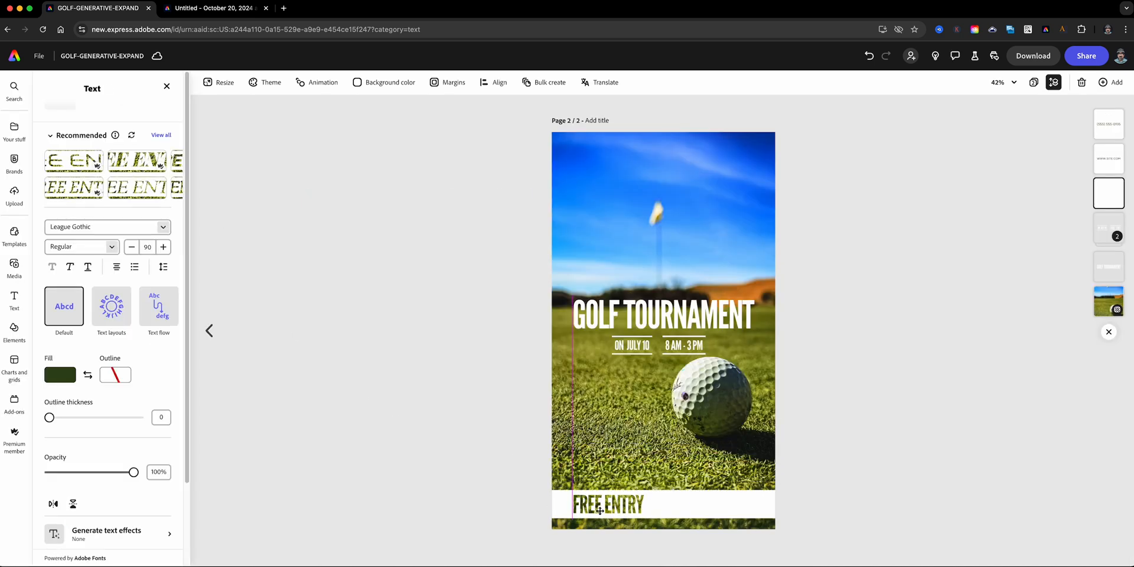
click(608, 503)
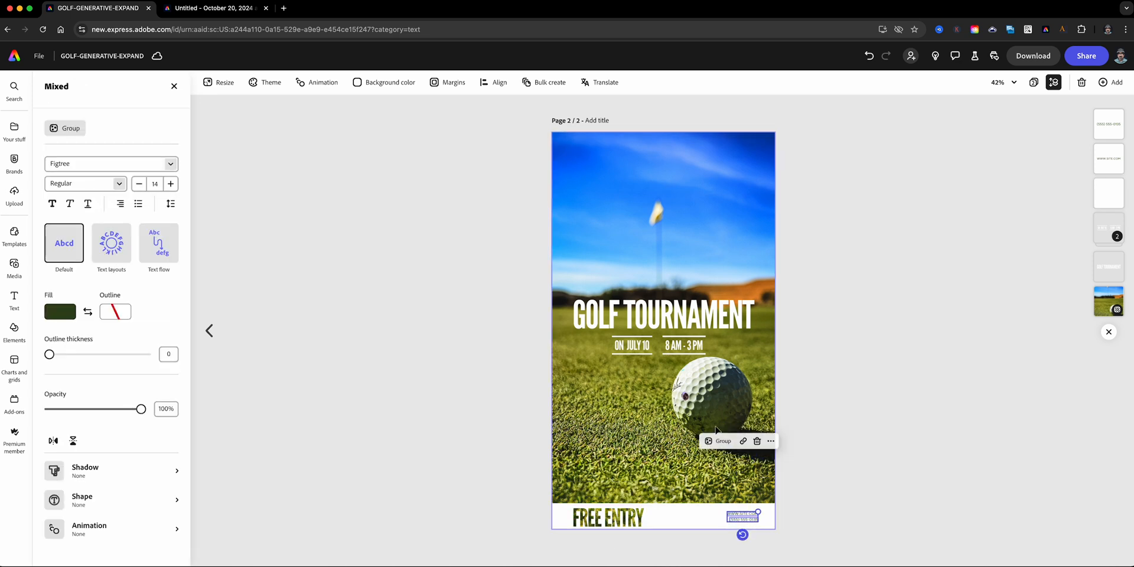
mouse_move(685, 380)
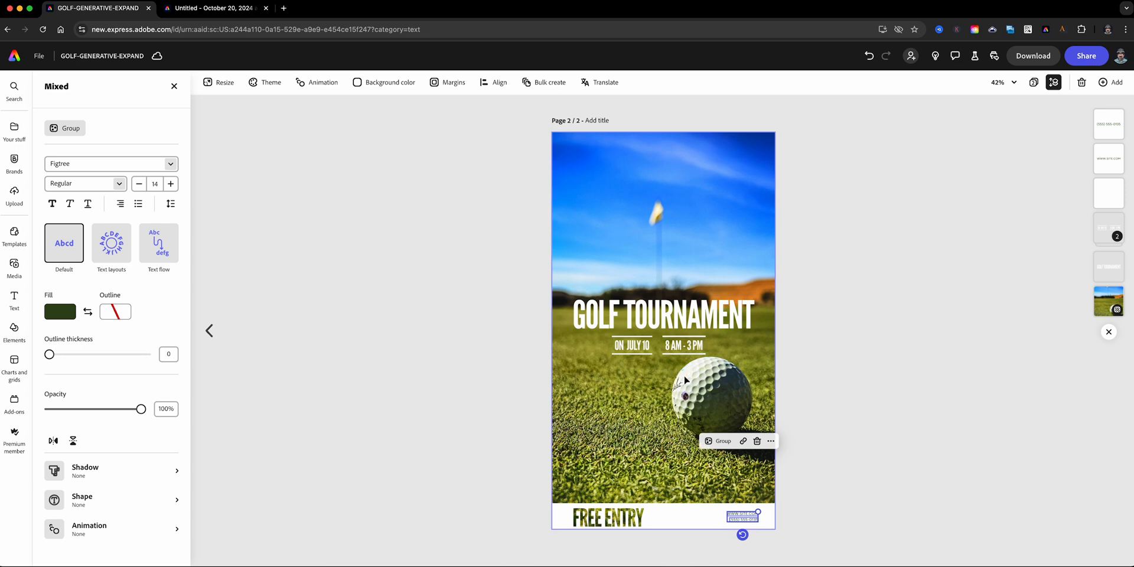
click(606, 516)
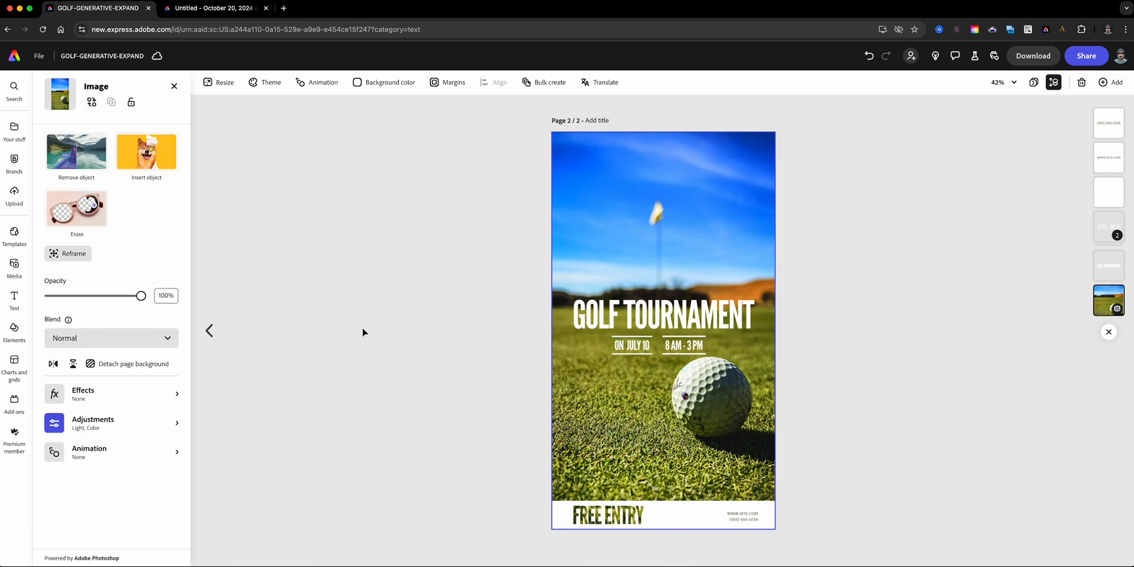
mouse_move(209, 330)
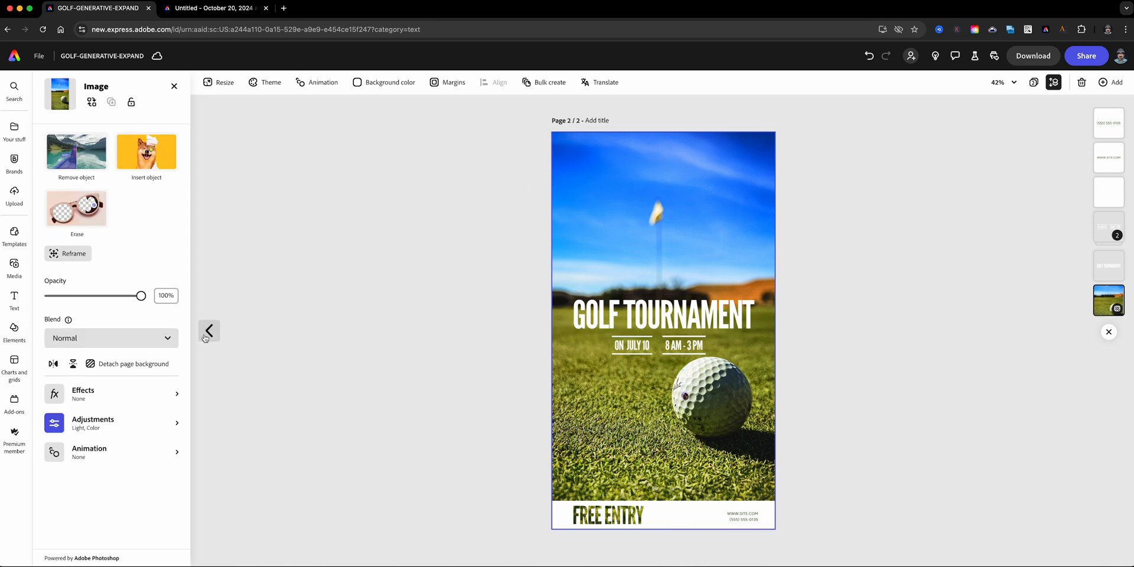
Step: Return to the original poster page and tick YouTube video as the new resize target
click(223, 81)
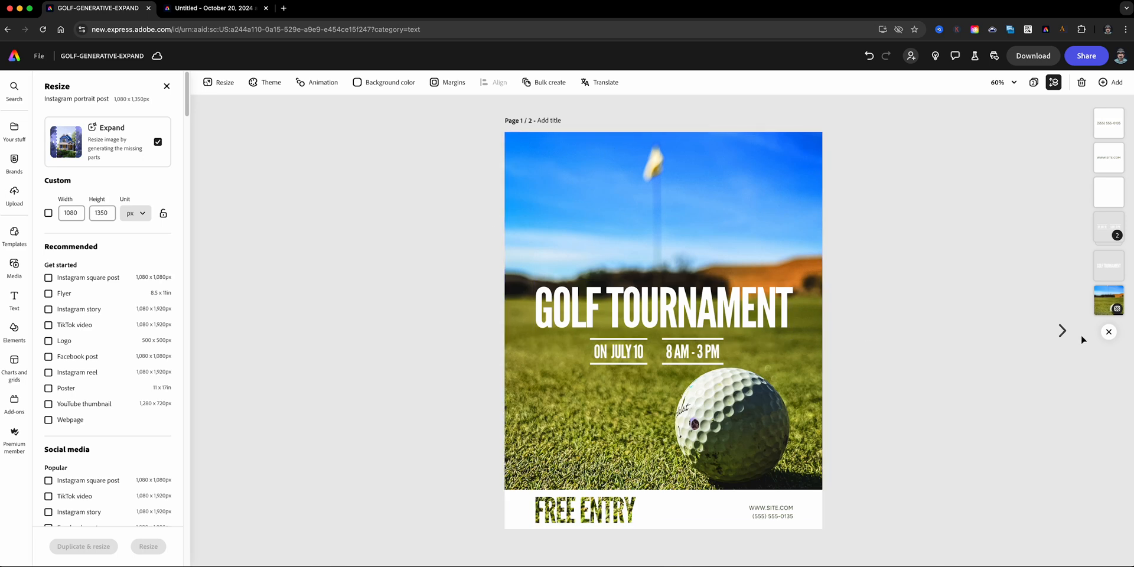
click(1062, 331)
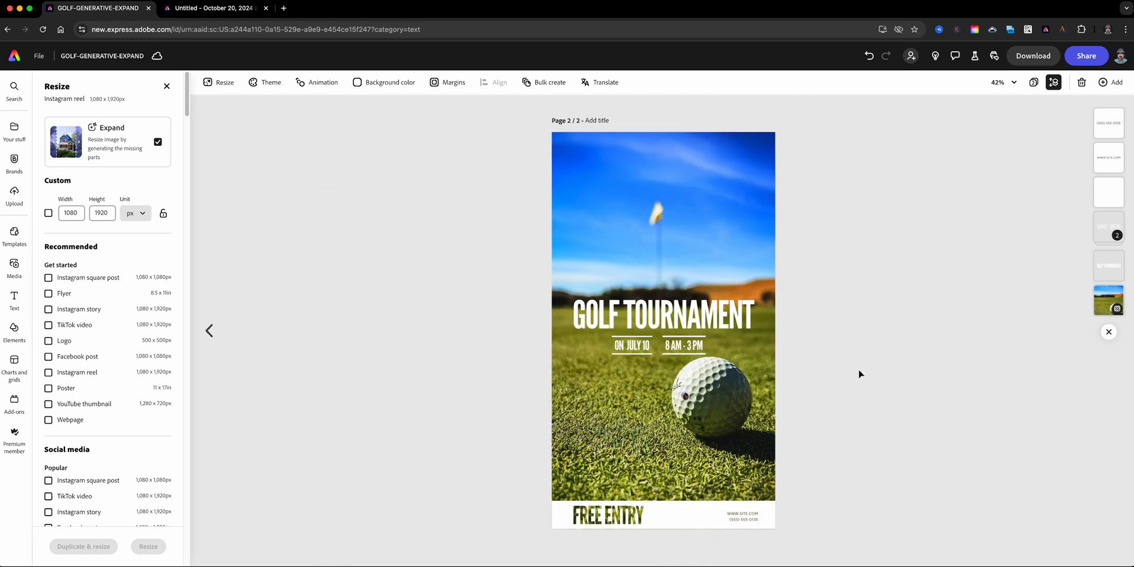
mouse_move(315, 307)
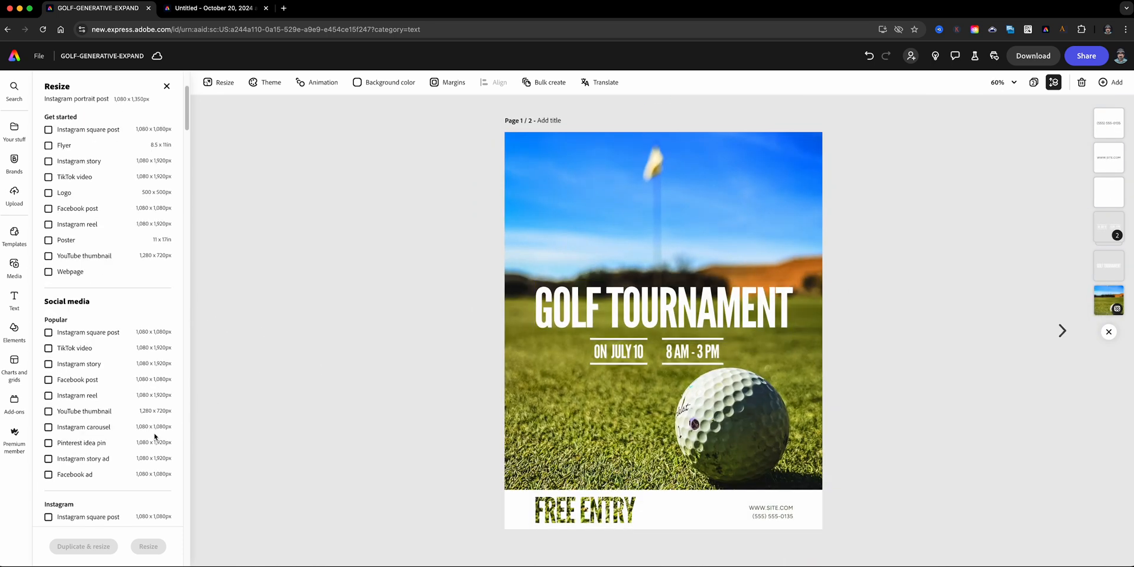
scroll(down, 3)
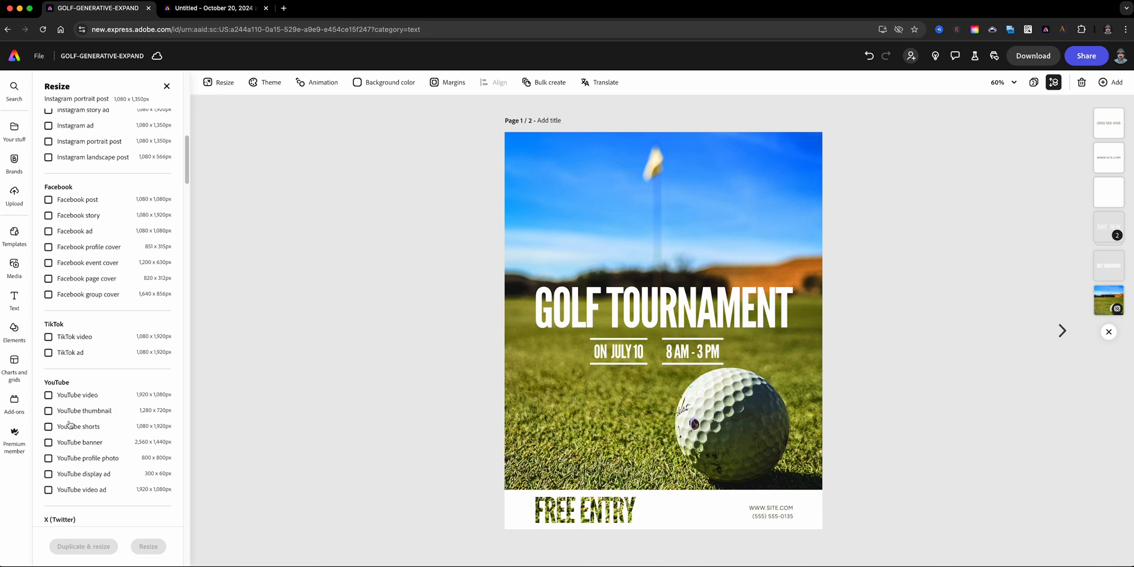
click(48, 394)
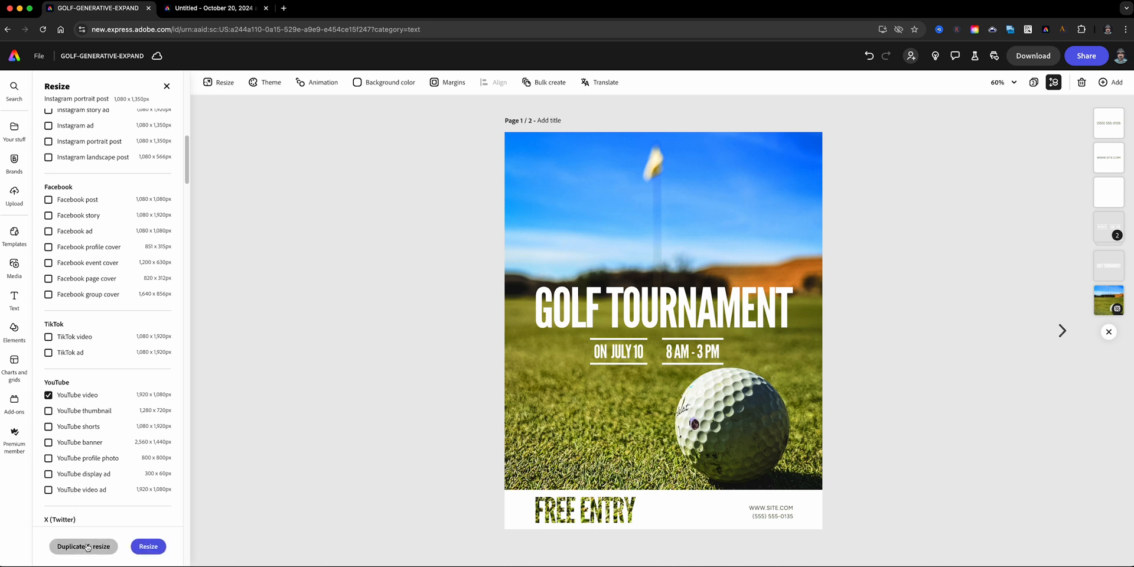
Step: Duplicate the poster to a YouTube video page with sides filled by Generative Expand
click(148, 546)
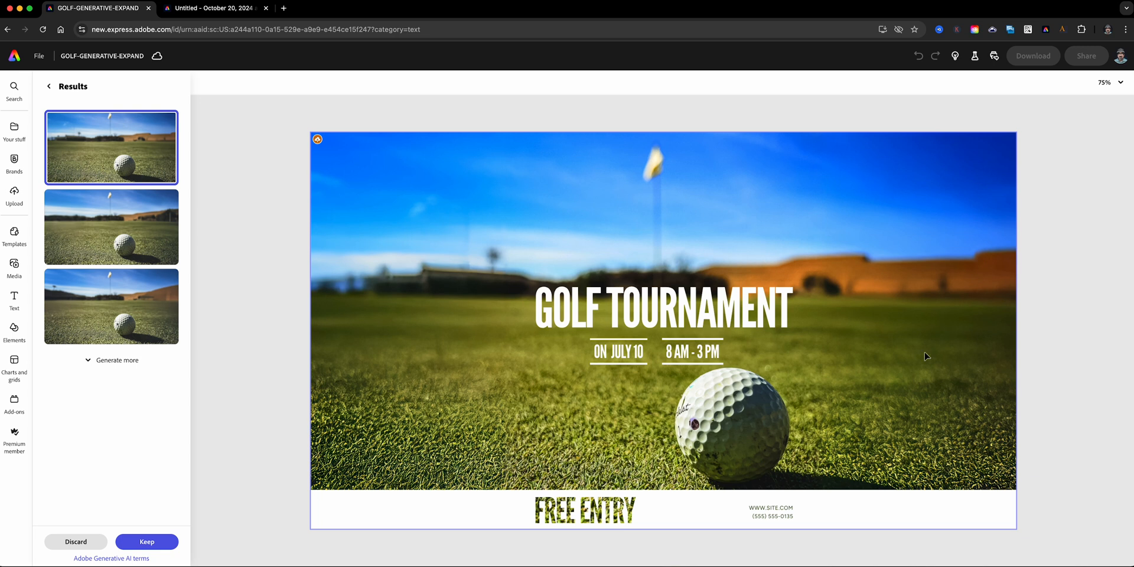
mouse_move(165, 312)
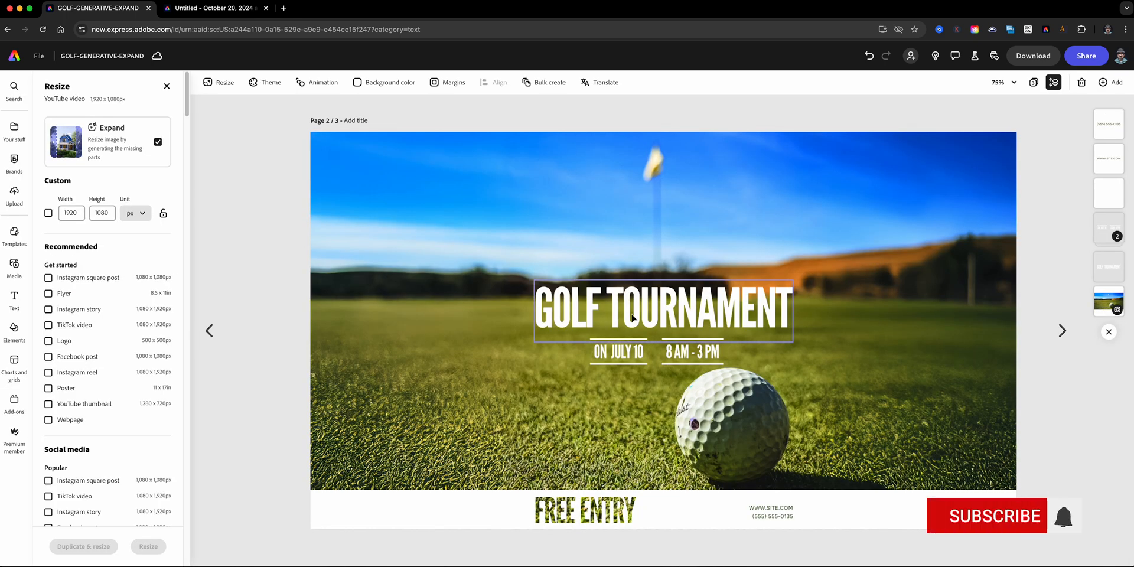
Step: Switch to grid view showing the poster, YouTube video and Instagram reel pages together
click(985, 516)
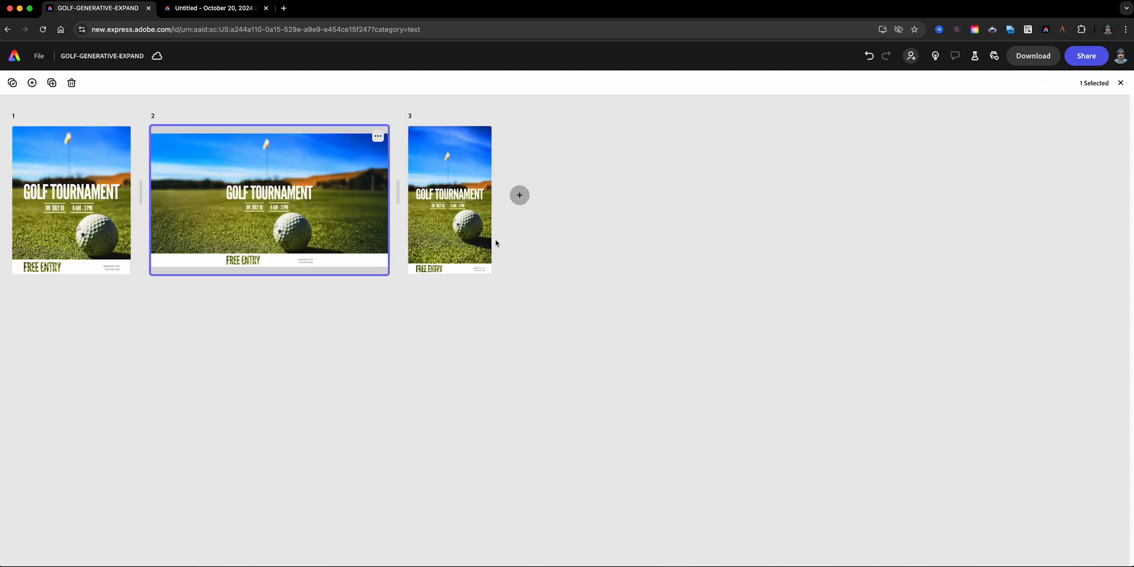
mouse_move(449, 198)
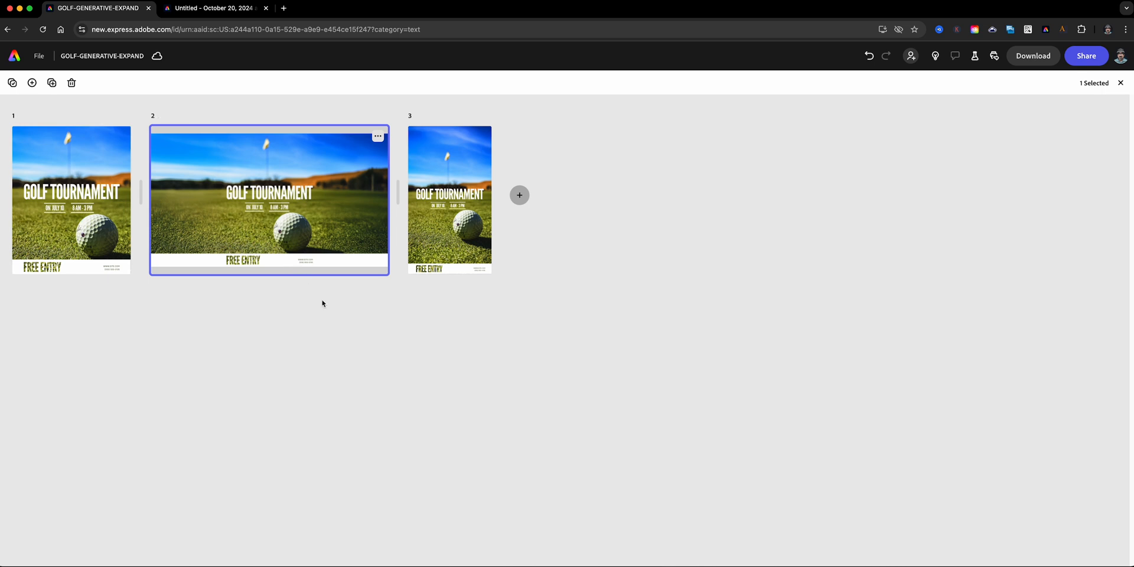
mouse_move(432, 370)
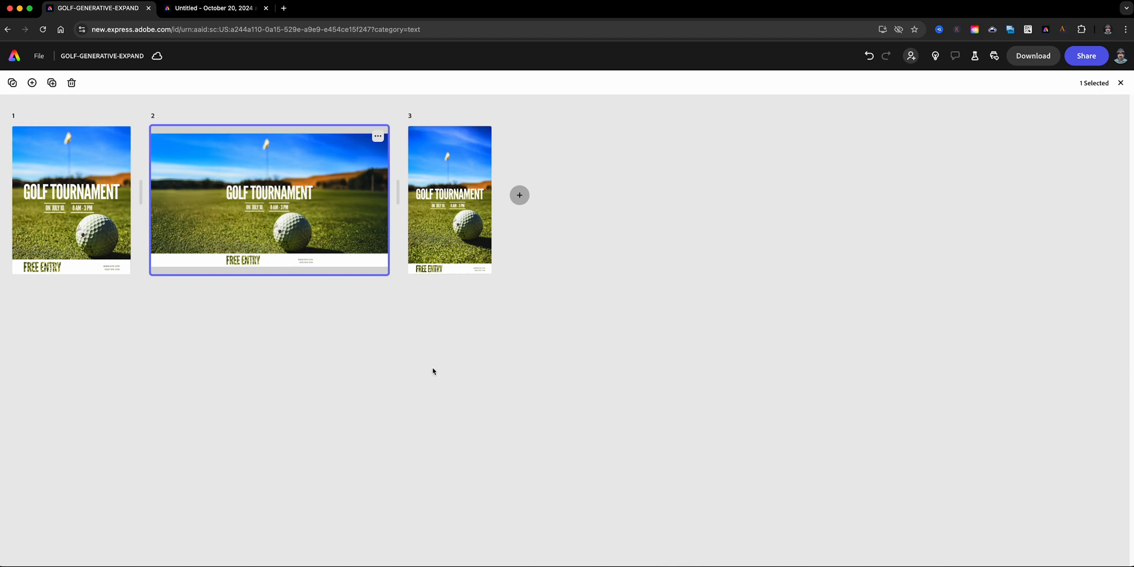